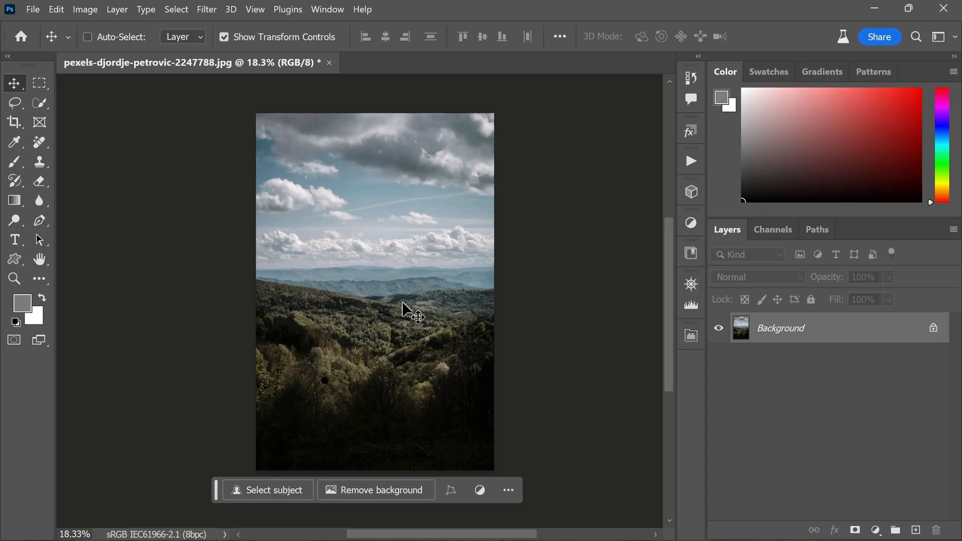
{"action": "mouse_move", "coordinate": [399, 188]}
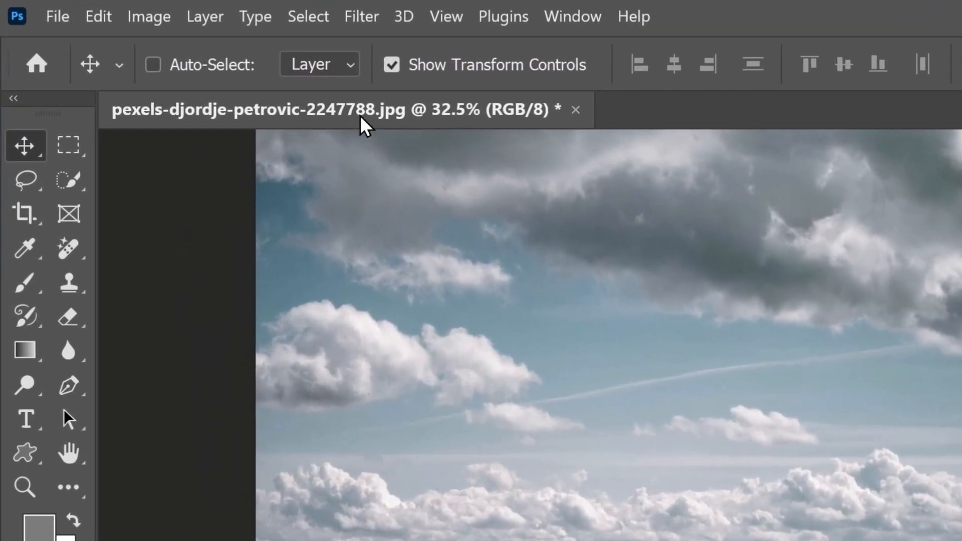
- Select the sky automatically with Select > Sky
{"action": "left_click", "coordinate": [308, 17]}
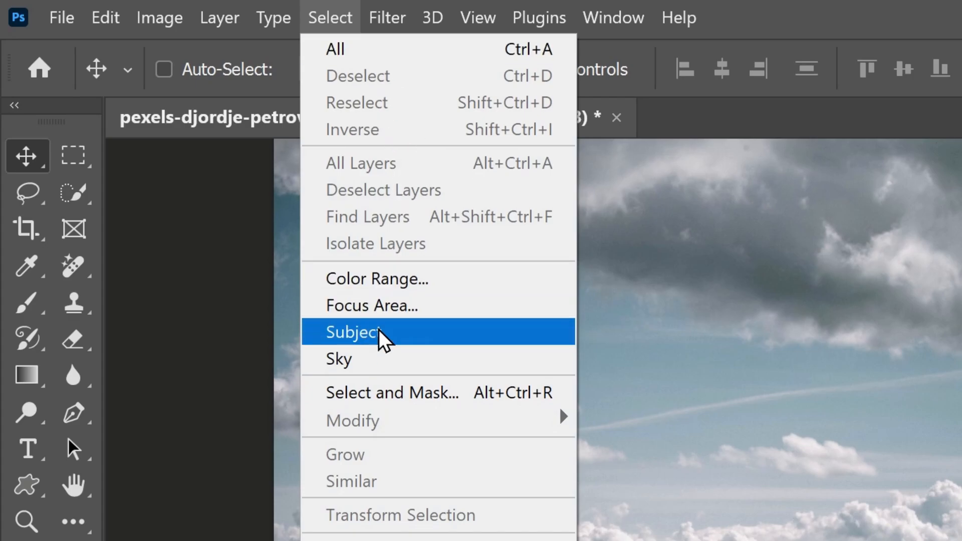
{"action": "left_click", "coordinate": [338, 359]}
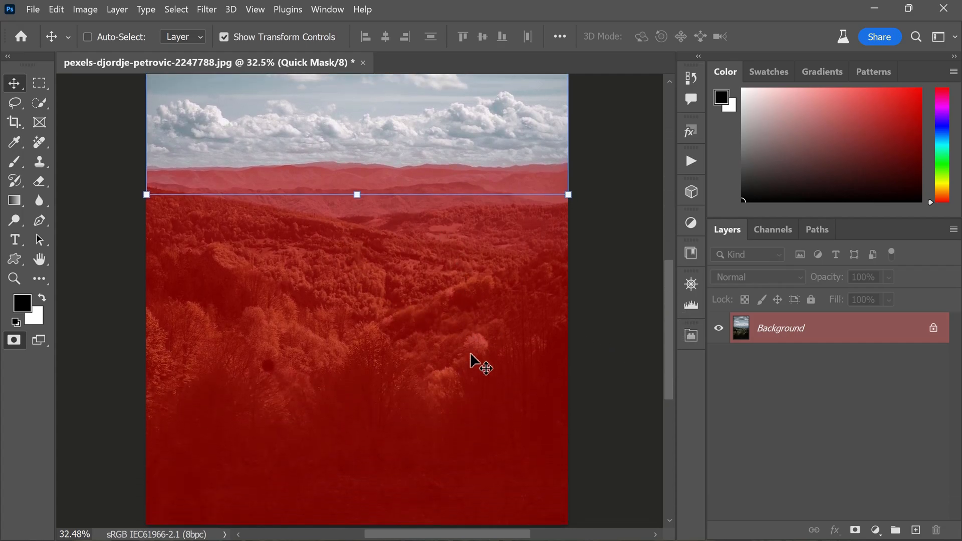
{"action": "mouse_move", "coordinate": [306, 350]}
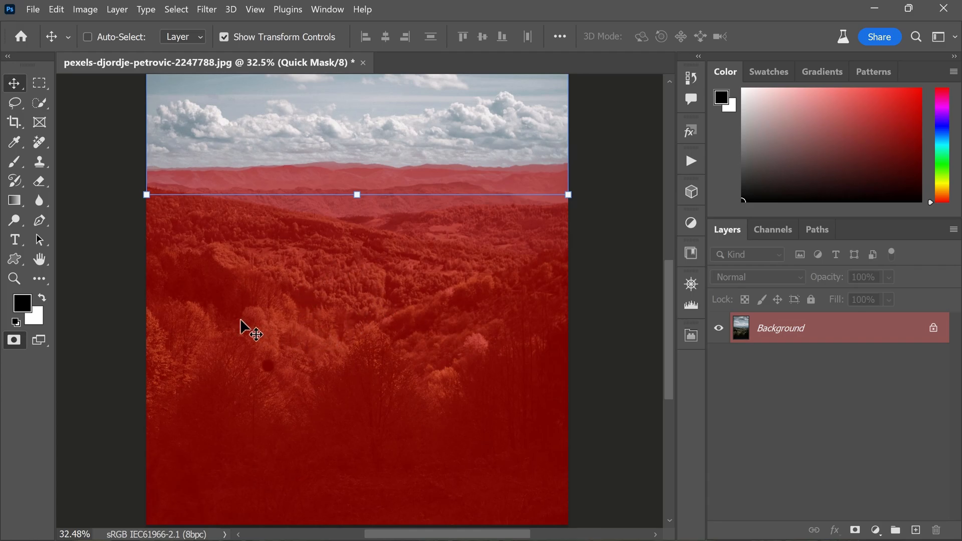
{"action": "mouse_move", "coordinate": [251, 223]}
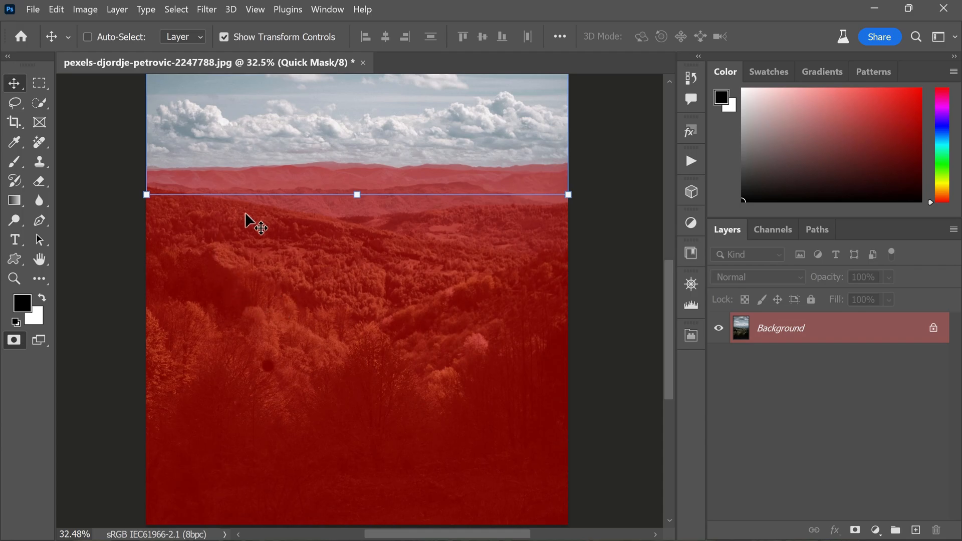
{"action": "mouse_move", "coordinate": [191, 246]}
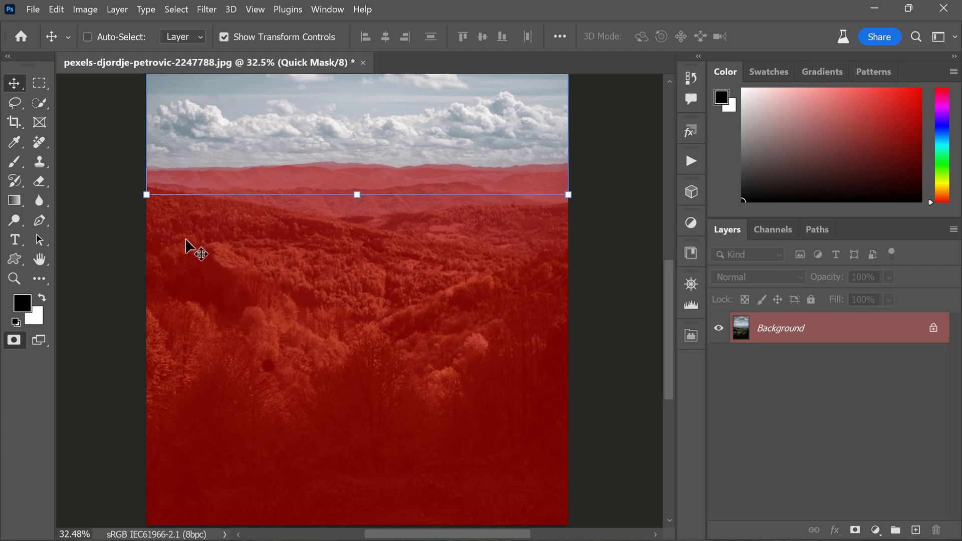
{"action": "mouse_move", "coordinate": [217, 265]}
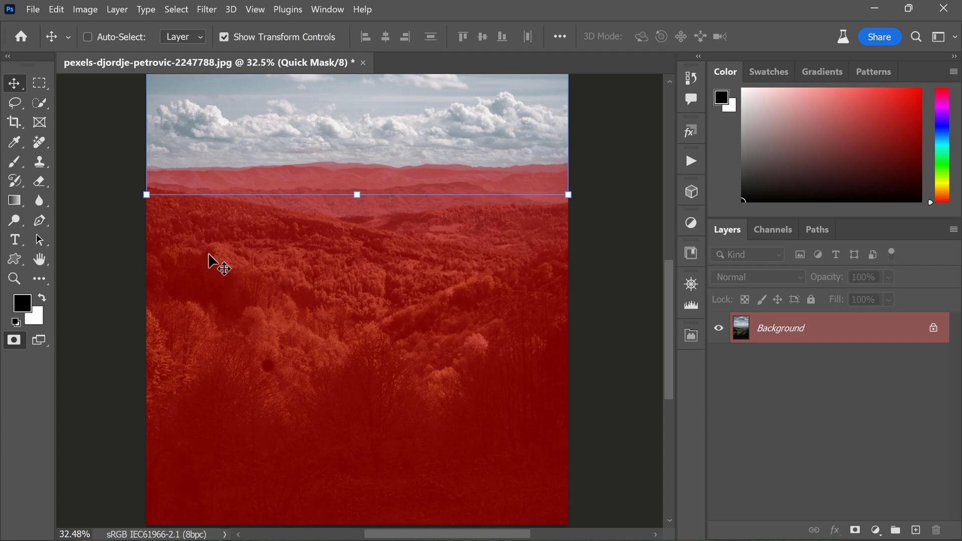
- Reset colours to black and white and soften the 115 px brush to about 26% hardness
{"action": "key", "text": "b"}
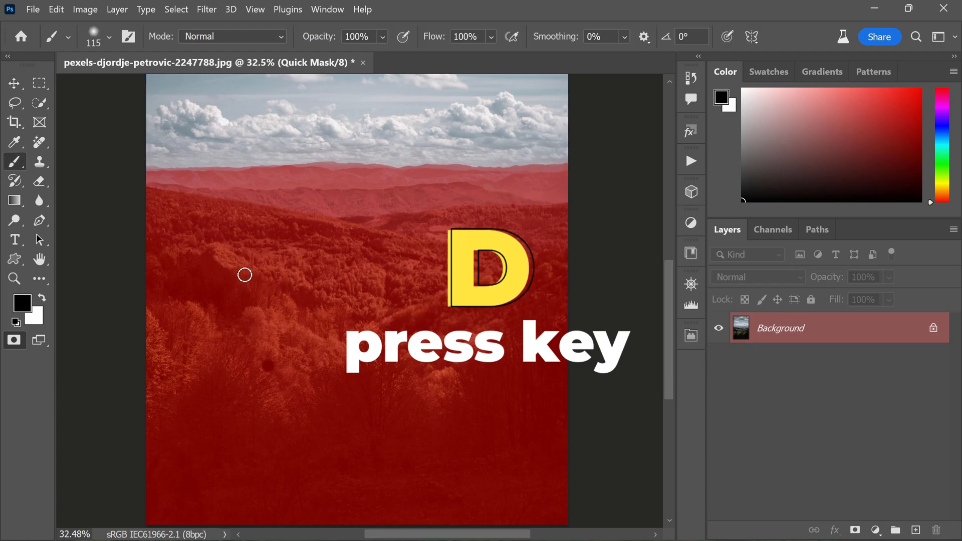
{"action": "left_click", "coordinate": [21, 303]}
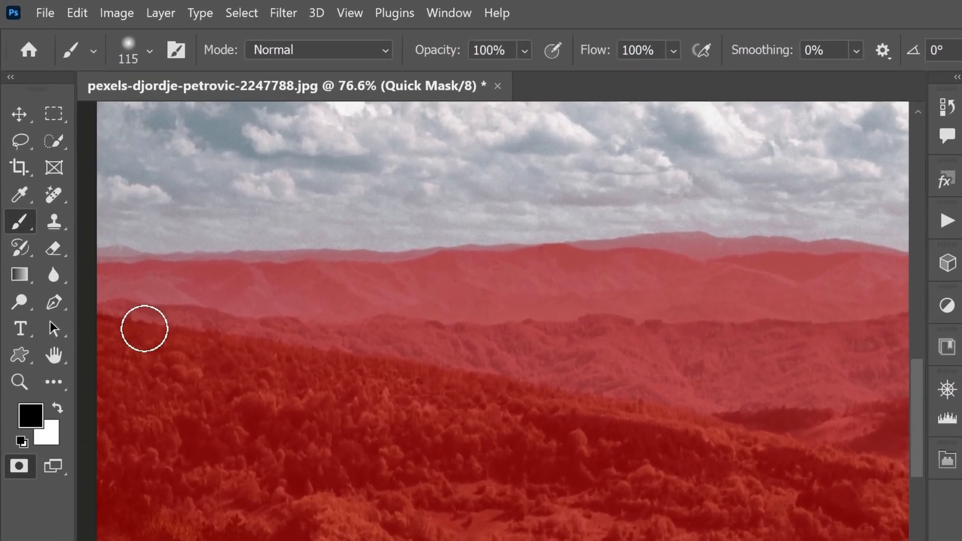
{"action": "left_click", "coordinate": [148, 50]}
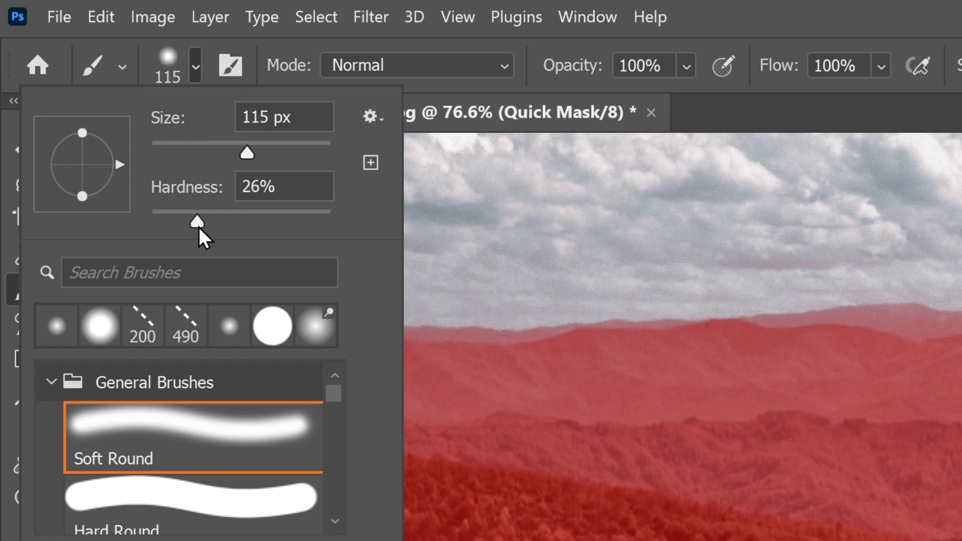
{"action": "left_click_drag", "start_coordinate": [197, 222], "coordinate": [232, 223]}
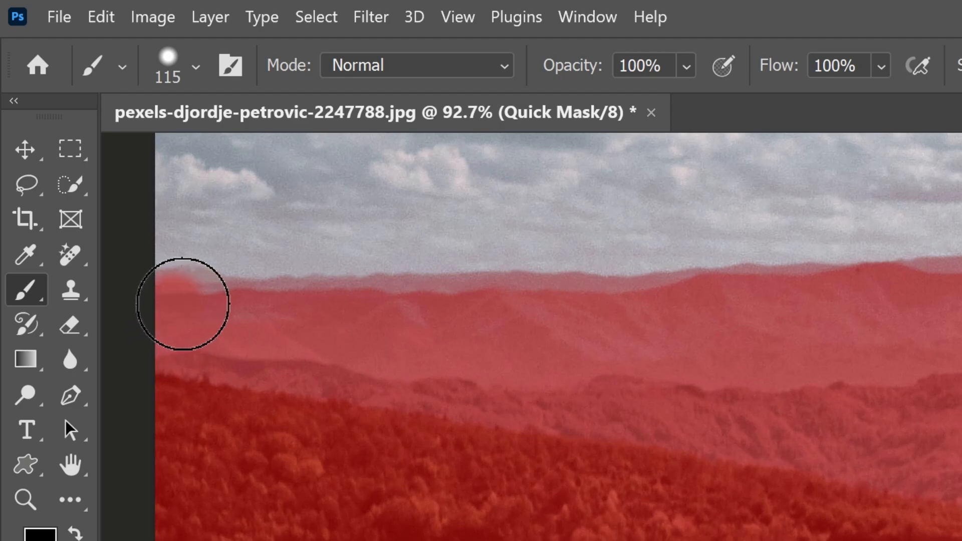
- Paint the quick mask along the distant mountain ridge so only the sky stays unmasked
{"action": "left_click_drag", "start_coordinate": [182, 305], "coordinate": [364, 315]}
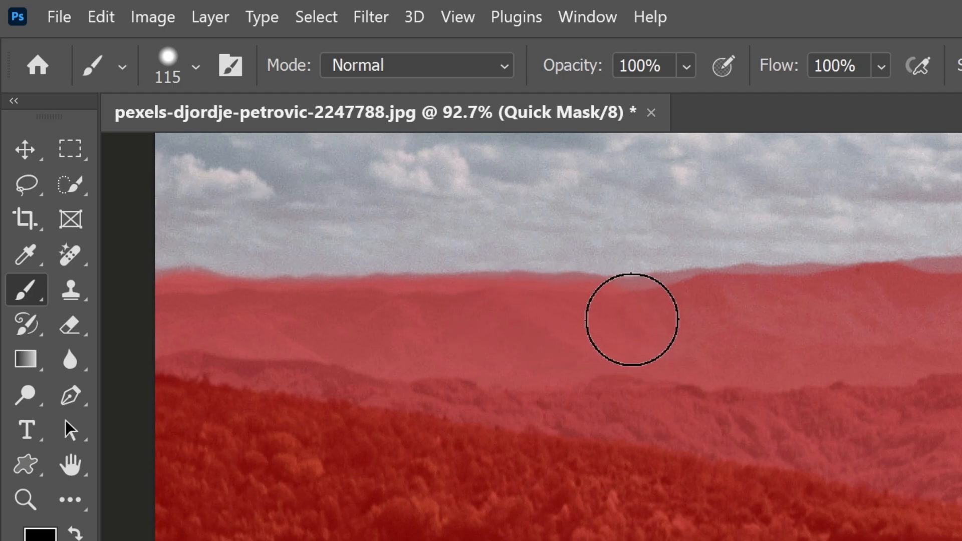
{"action": "left_click_drag", "start_coordinate": [632, 318], "coordinate": [654, 289]}
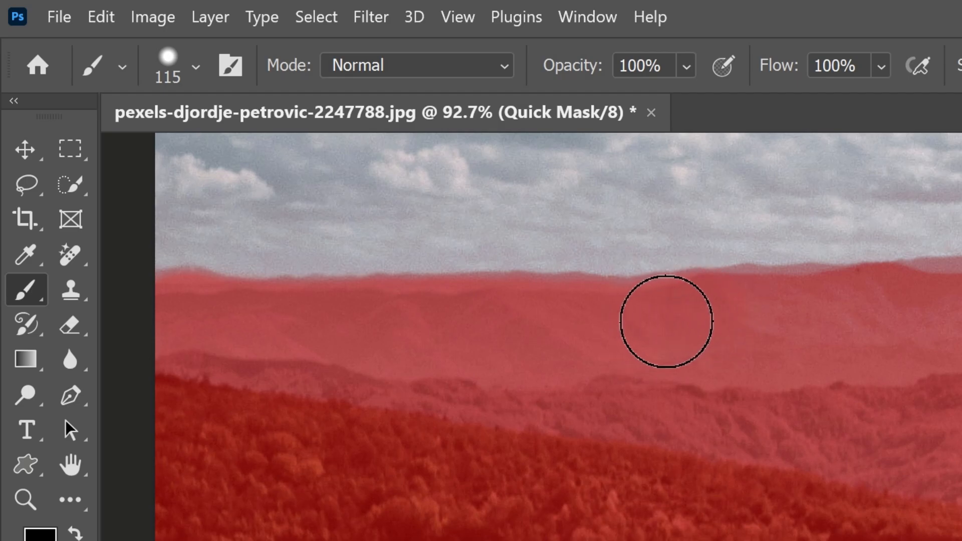
{"action": "left_click_drag", "start_coordinate": [665, 322], "coordinate": [857, 301]}
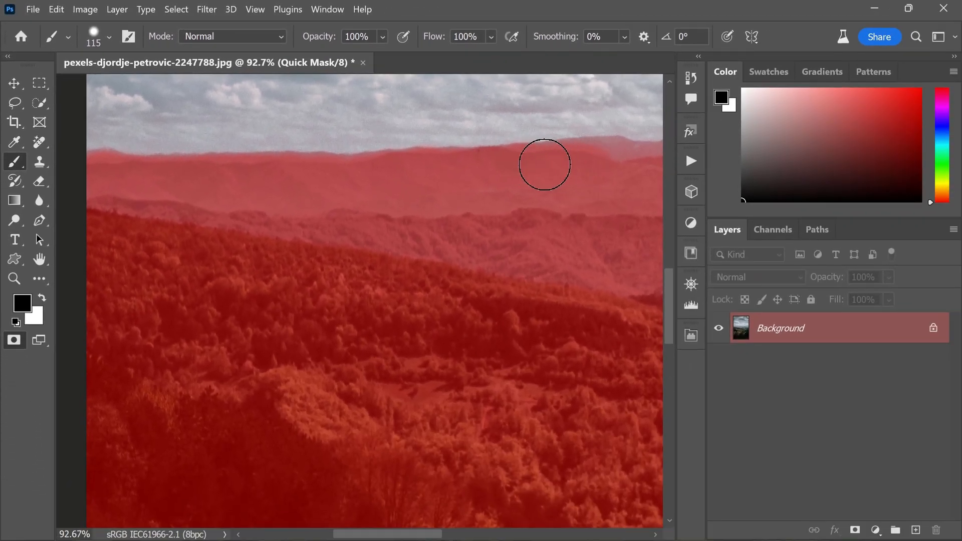
{"action": "left_click_drag", "start_coordinate": [545, 165], "coordinate": [638, 176]}
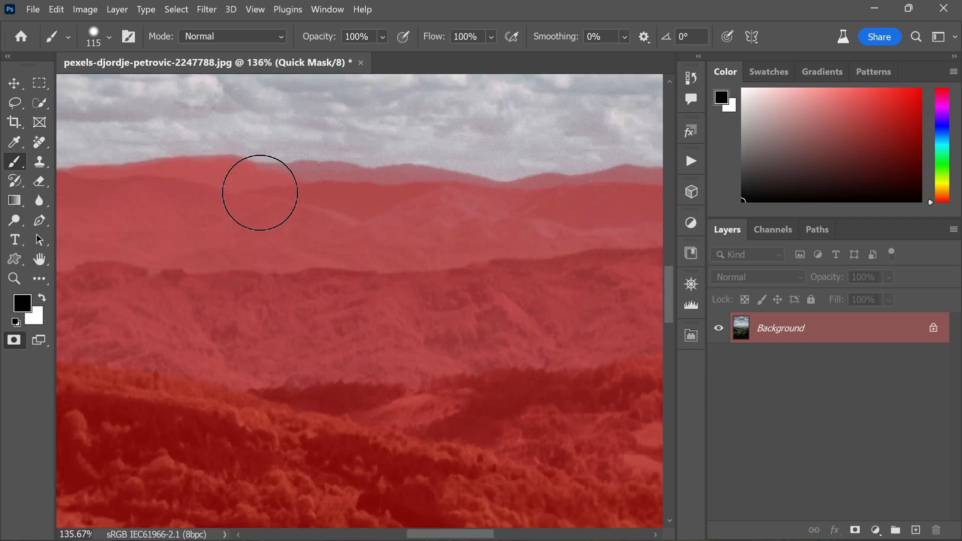
{"action": "left_click_drag", "start_coordinate": [260, 192], "coordinate": [405, 200]}
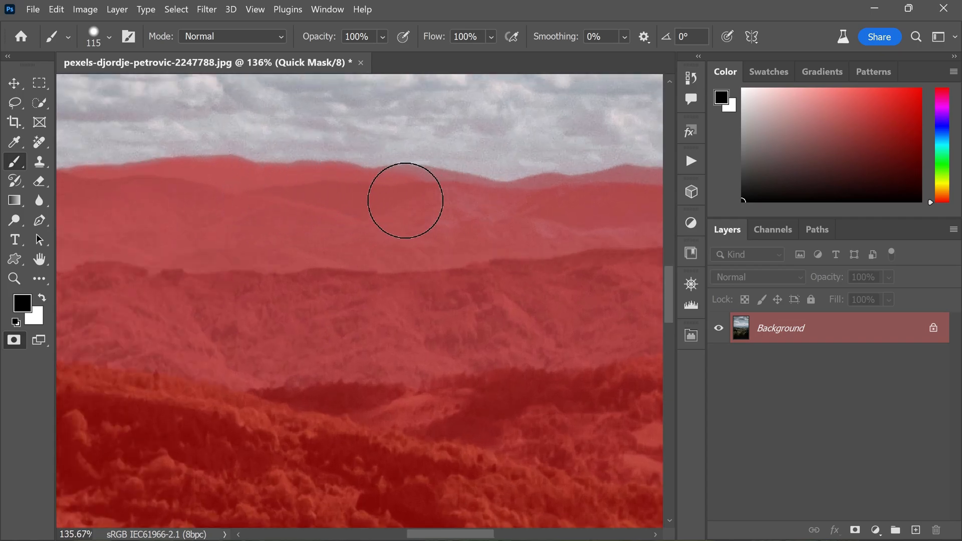
{"action": "left_click_drag", "start_coordinate": [405, 201], "coordinate": [523, 214]}
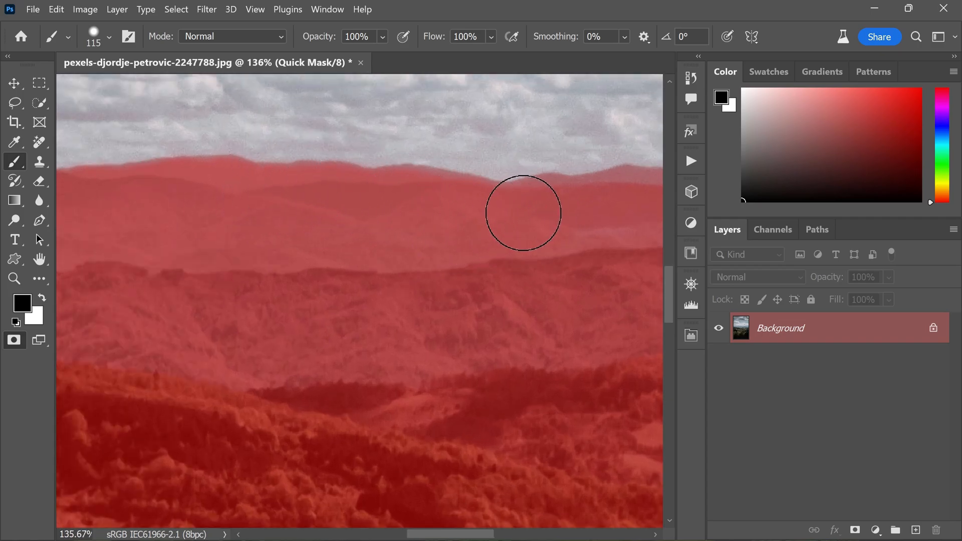
{"action": "left_click_drag", "start_coordinate": [523, 214], "coordinate": [591, 306]}
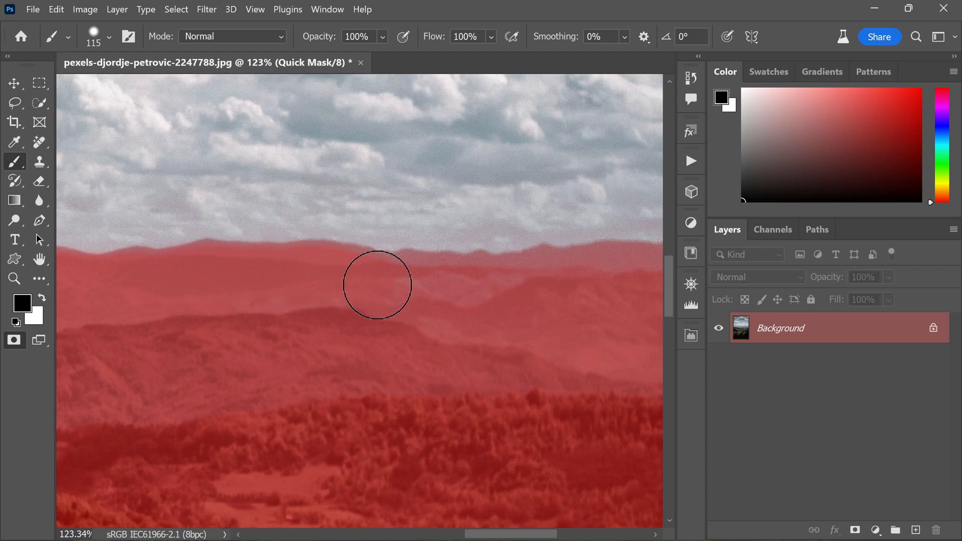
{"action": "left_click_drag", "start_coordinate": [378, 286], "coordinate": [466, 283]}
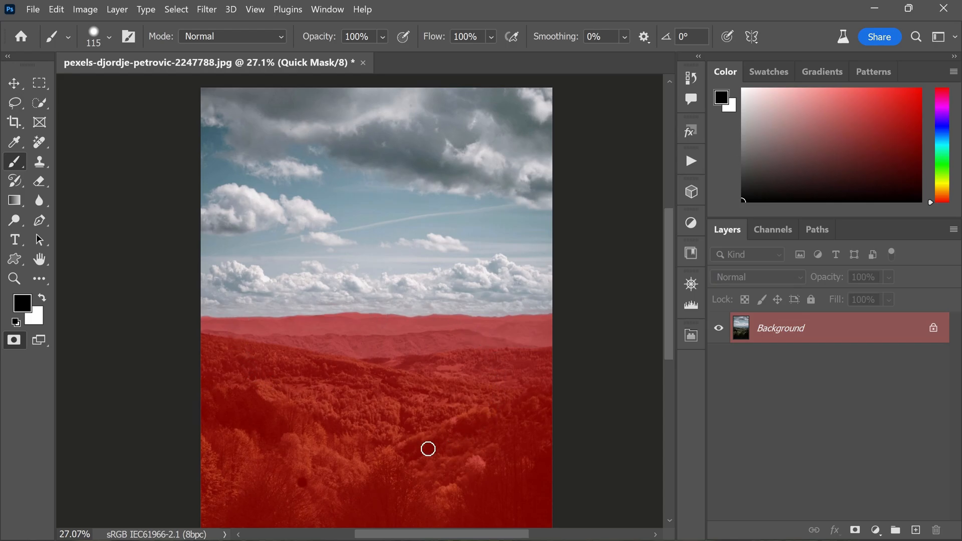
- Exit Quick Mask to a live sky selection and copy it onto a new Layer 1
{"action": "key", "text": "q"}
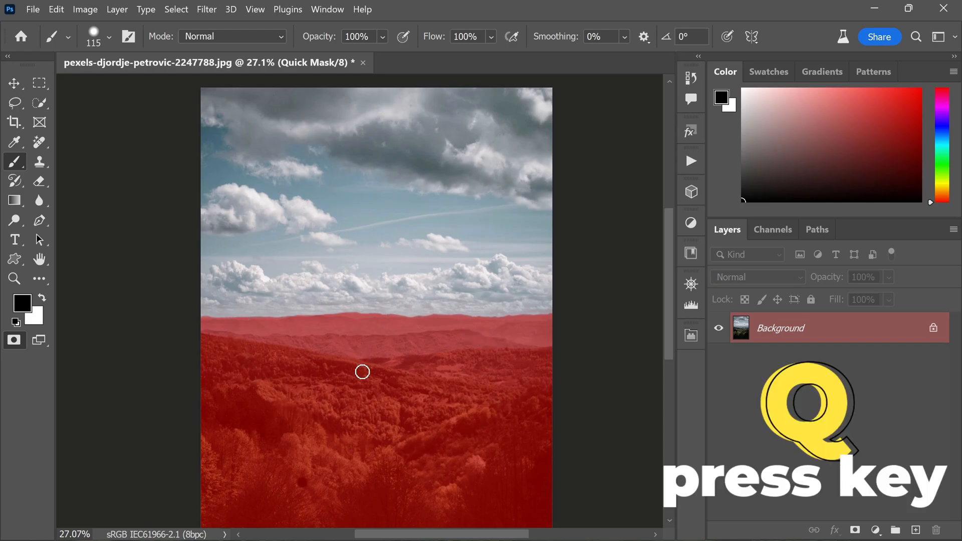
{"action": "key", "text": "q"}
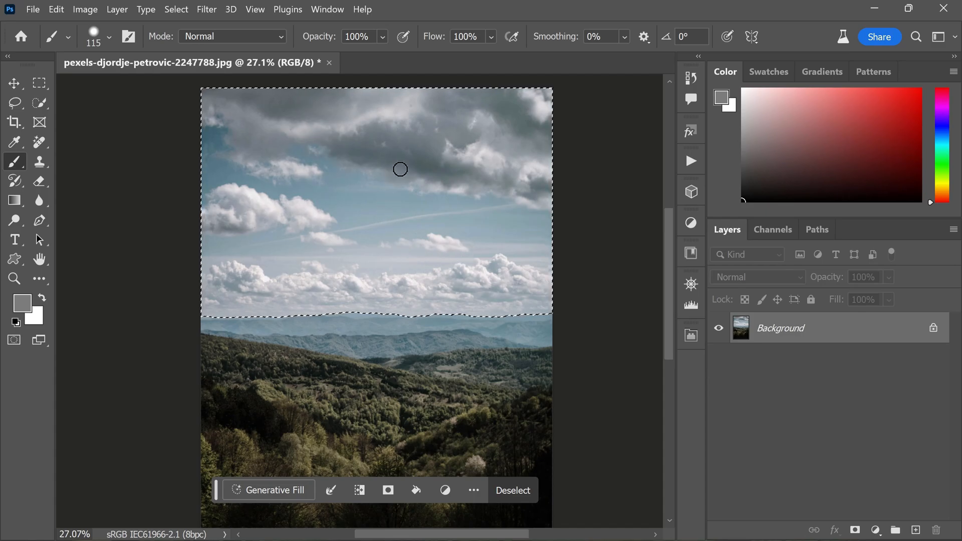
{"action": "mouse_move", "coordinate": [428, 273]}
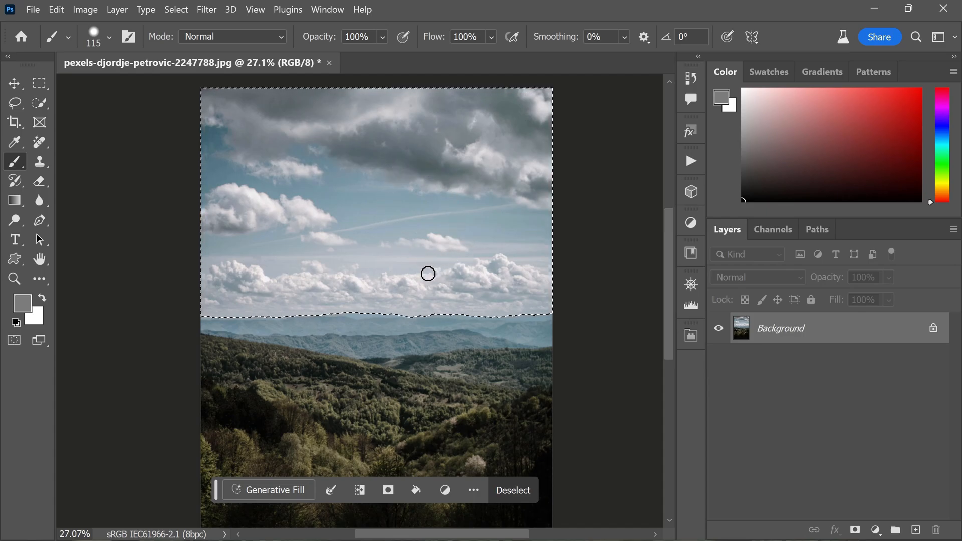
{"action": "key", "text": "ctrl+j"}
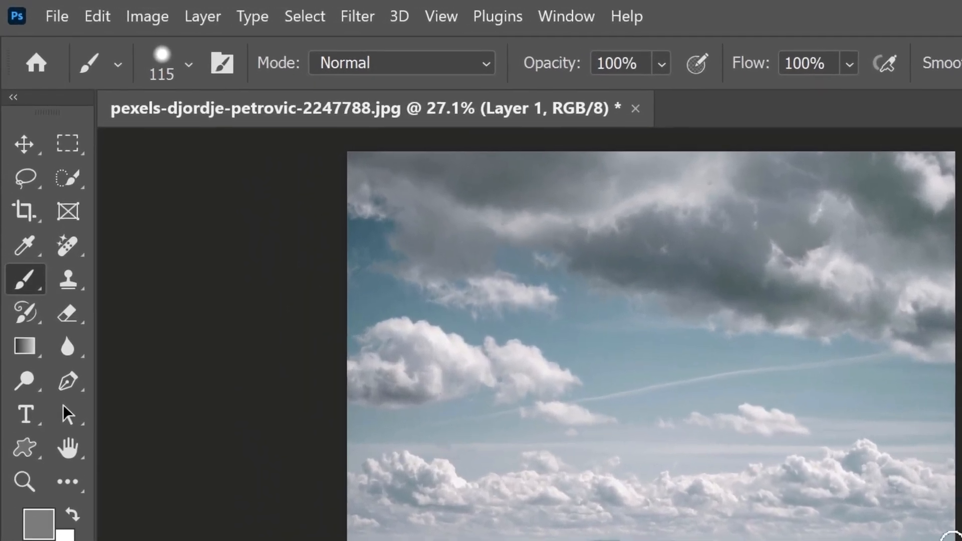
- Convert Layer 1 for Smart Filters, confirming the smart object warning
{"action": "left_click", "coordinate": [357, 17]}
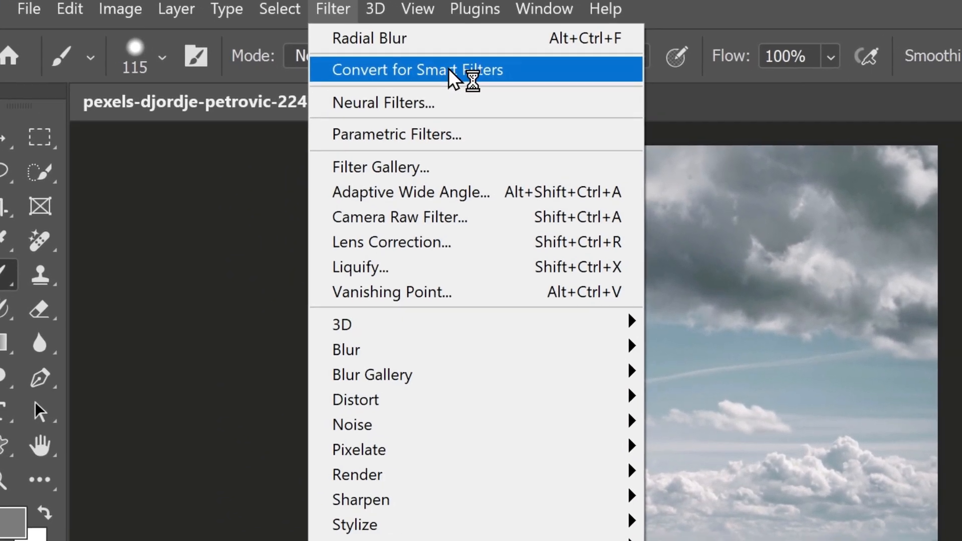
{"action": "left_click", "coordinate": [417, 69]}
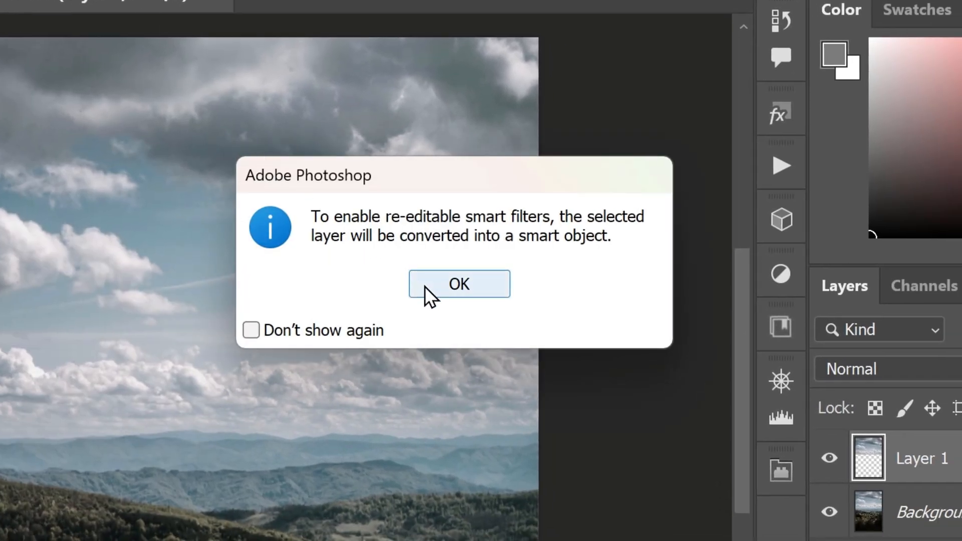
{"action": "left_click", "coordinate": [458, 284]}
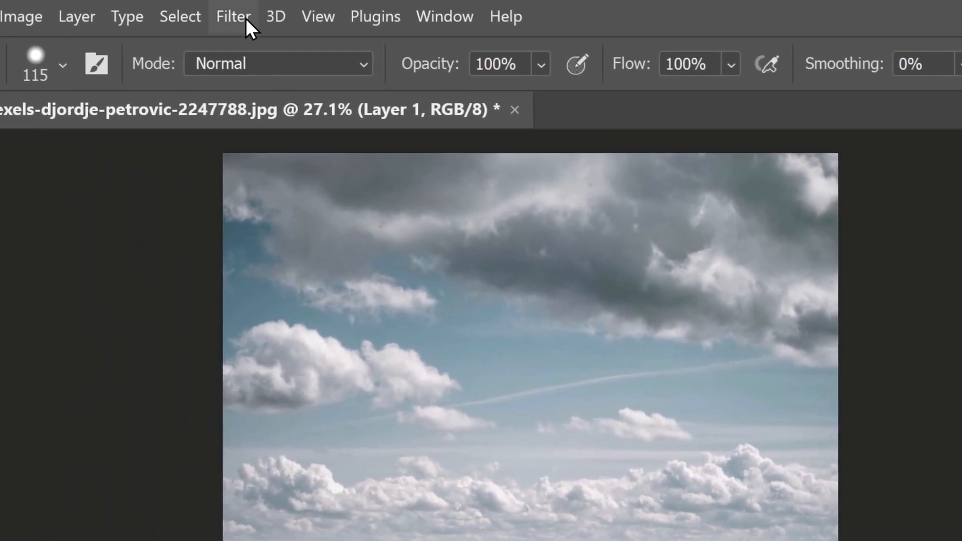
- Start a Radial Blur on the sky layer, raising the amount and positioning the zoom centre
{"action": "left_click", "coordinate": [233, 17]}
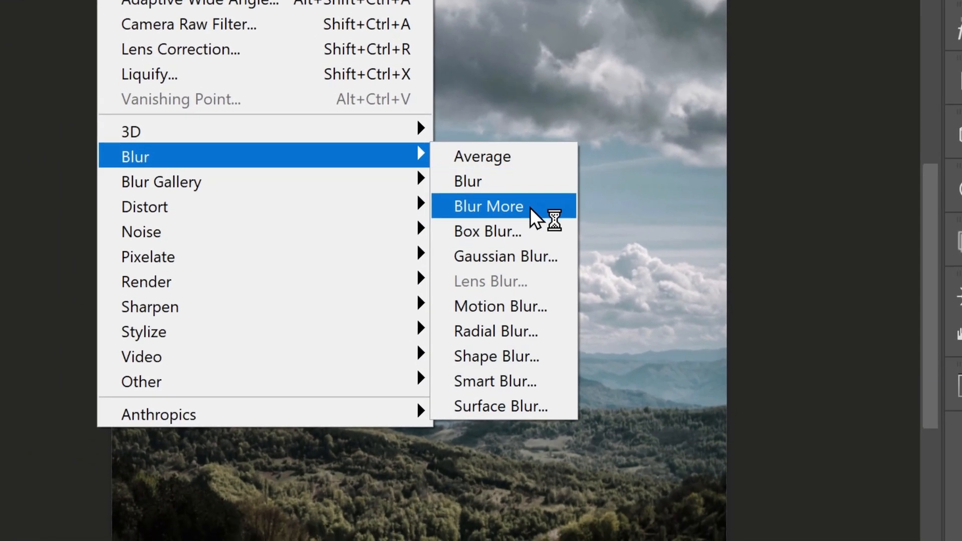
{"action": "left_click", "coordinate": [495, 331]}
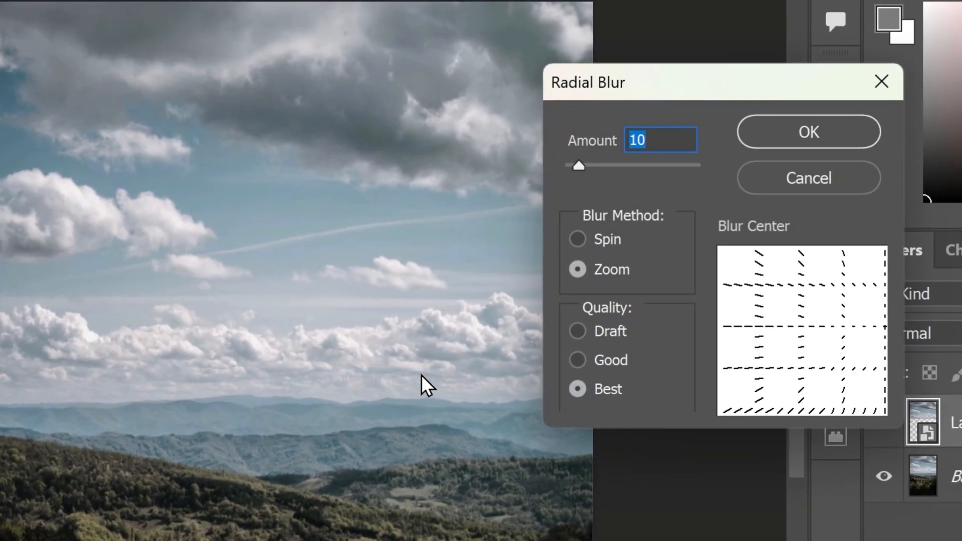
{"action": "mouse_move", "coordinate": [694, 381]}
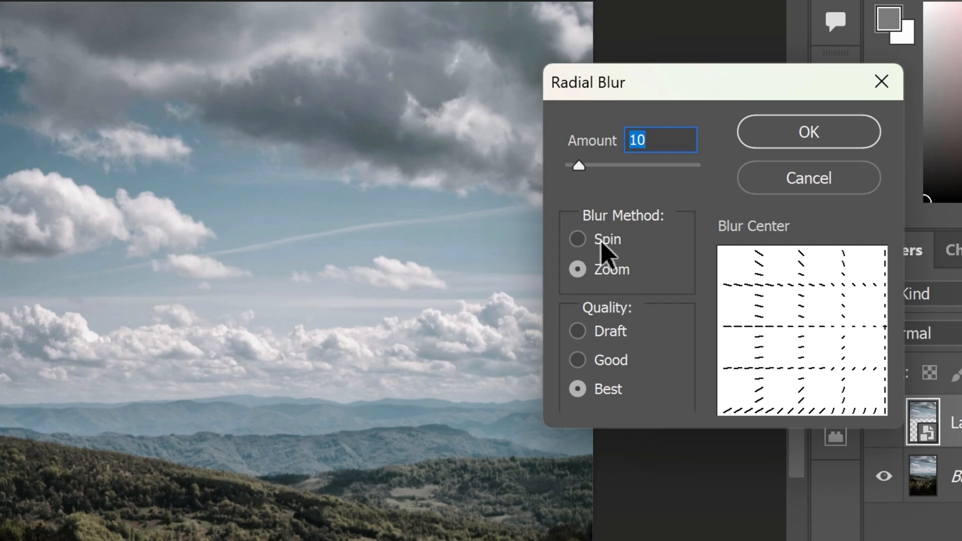
{"action": "mouse_move", "coordinate": [615, 283]}
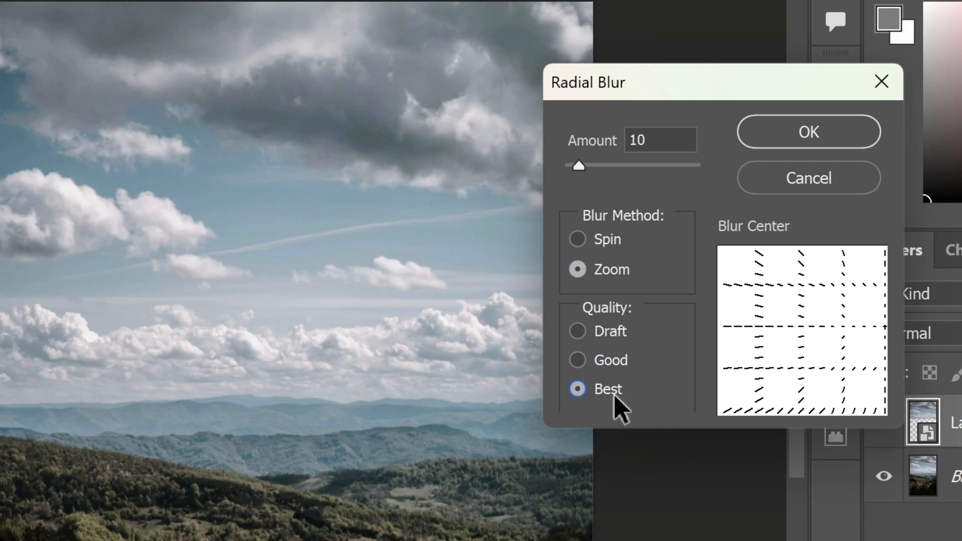
{"action": "mouse_move", "coordinate": [639, 344]}
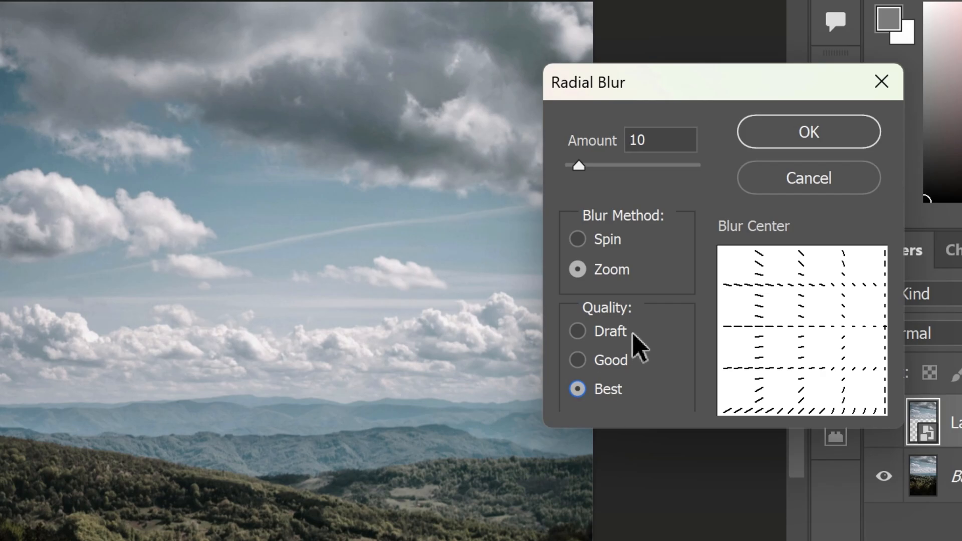
{"action": "left_click_drag", "start_coordinate": [578, 165], "coordinate": [637, 165]}
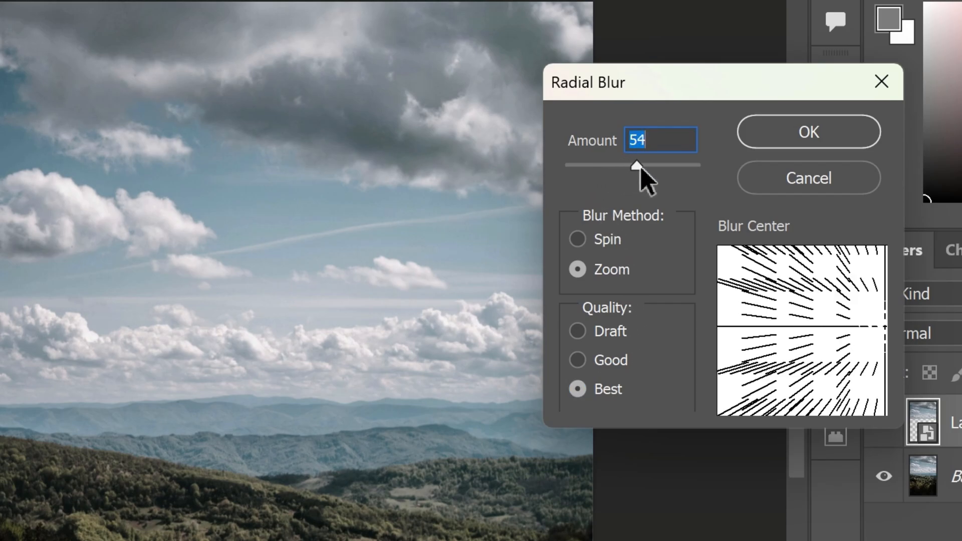
{"action": "left_click_drag", "start_coordinate": [637, 164], "coordinate": [632, 164]}
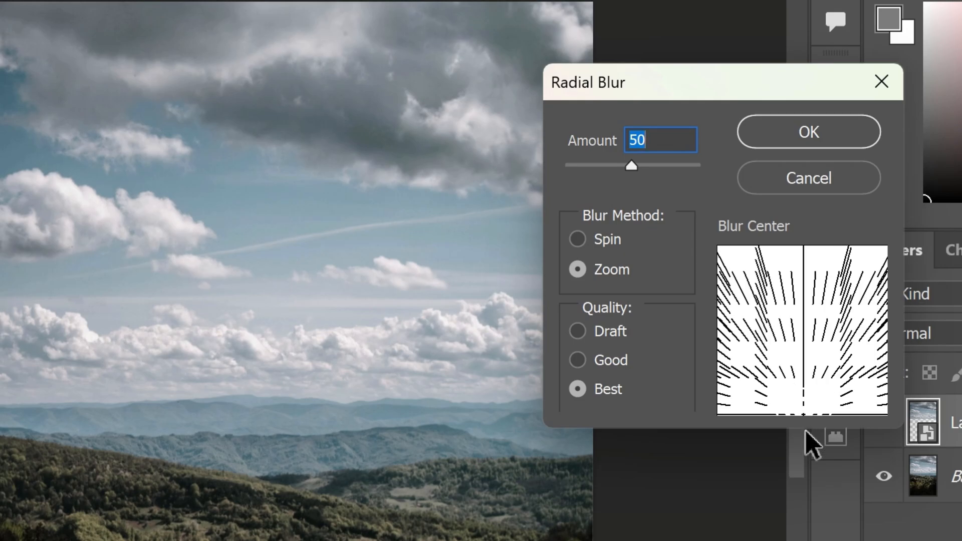
{"action": "left_click_drag", "start_coordinate": [801, 332], "coordinate": [743, 325]}
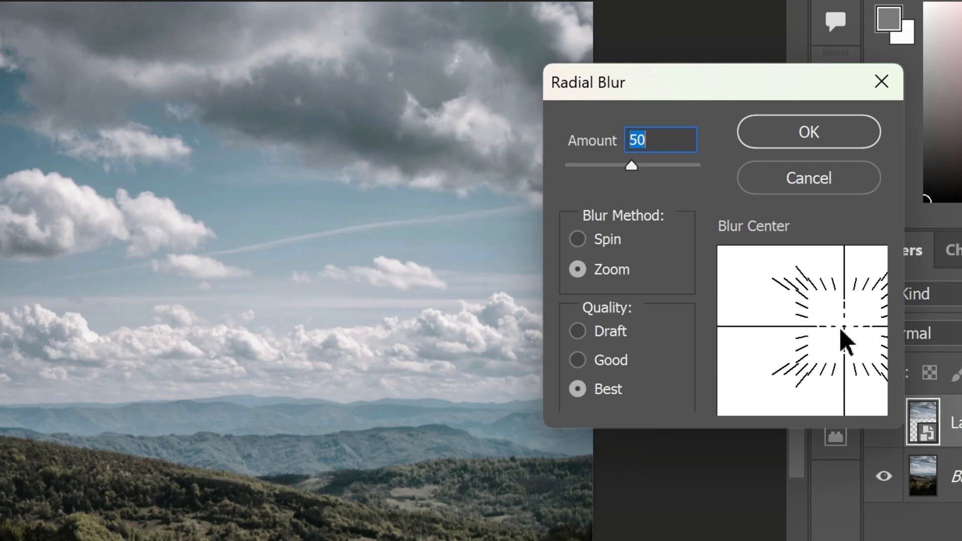
{"action": "left_click_drag", "start_coordinate": [847, 341], "coordinate": [902, 341]}
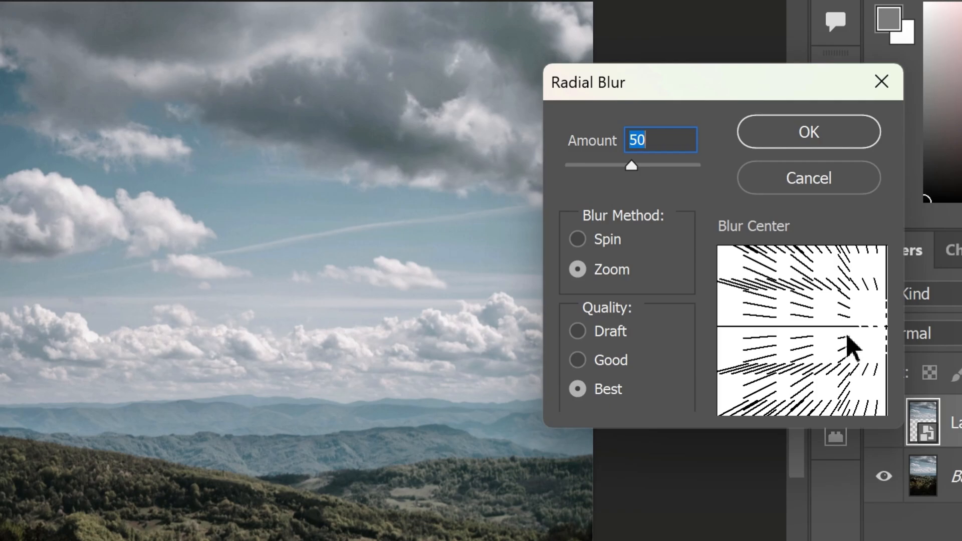
{"action": "mouse_move", "coordinate": [847, 374]}
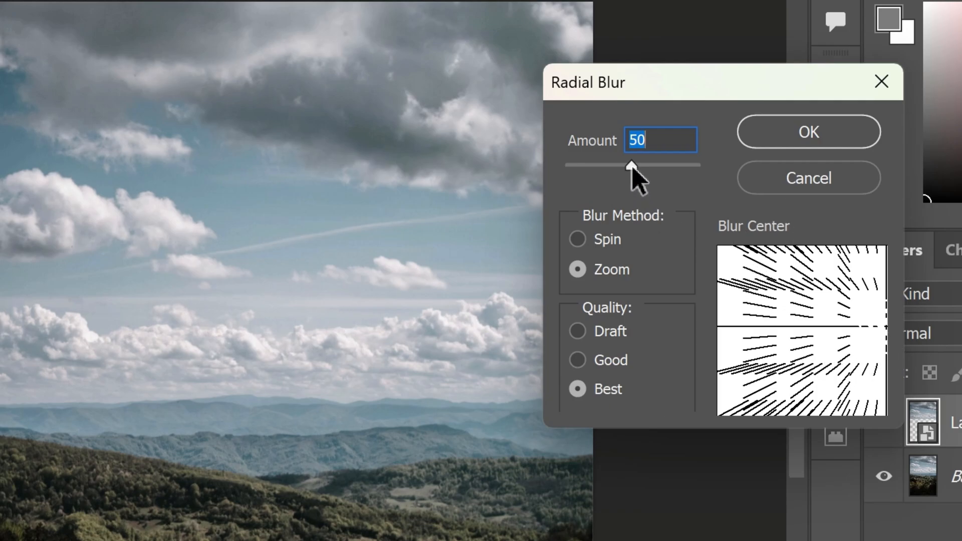
- Lower the blur amount to about 11 and apply the radial zoom blur
{"action": "left_click_drag", "start_coordinate": [633, 165], "coordinate": [589, 165]}
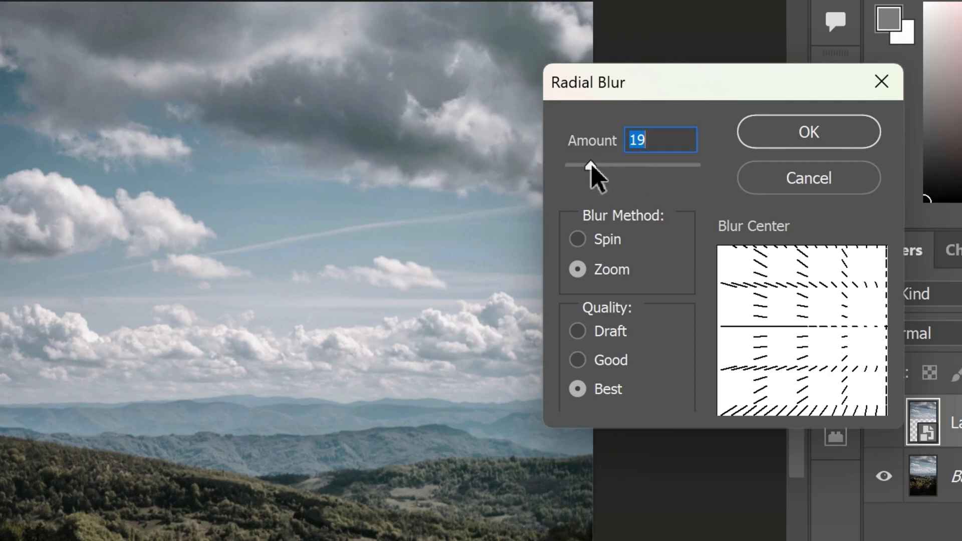
{"action": "left_click_drag", "start_coordinate": [590, 164], "coordinate": [580, 164]}
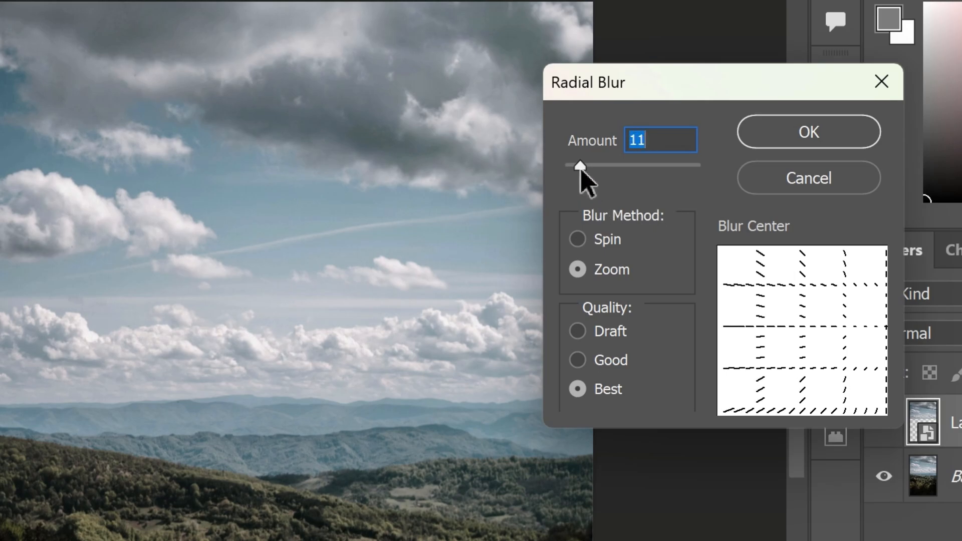
{"action": "left_click", "coordinate": [809, 131]}
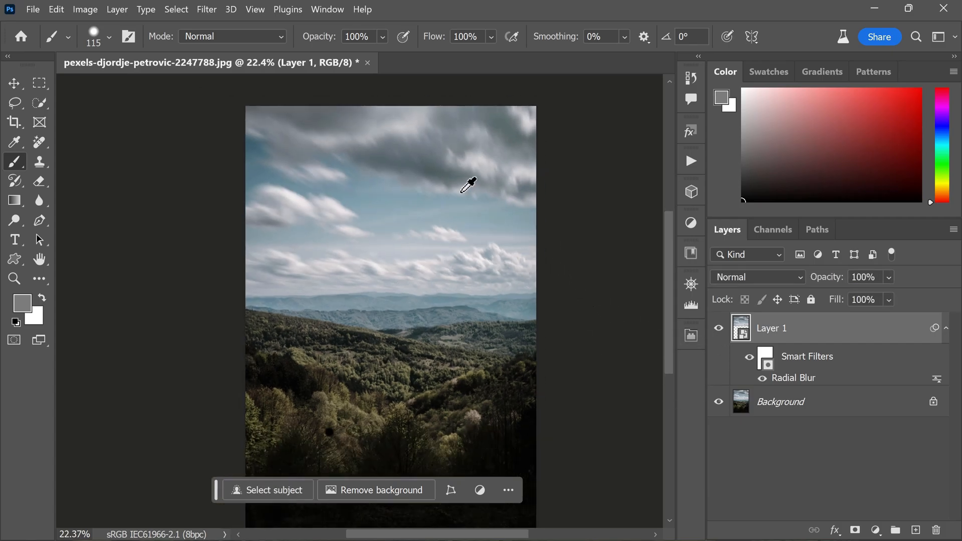
- Scroll the view while discarding the blurred Layer 1
{"action": "scroll", "scroll_direction": "down", "scroll_amount": 3}
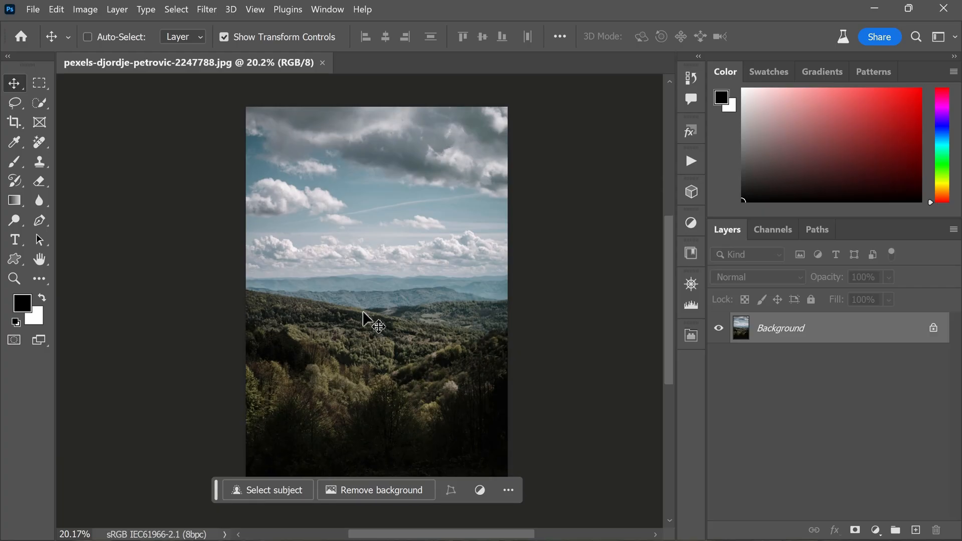
{"action": "mouse_move", "coordinate": [346, 188]}
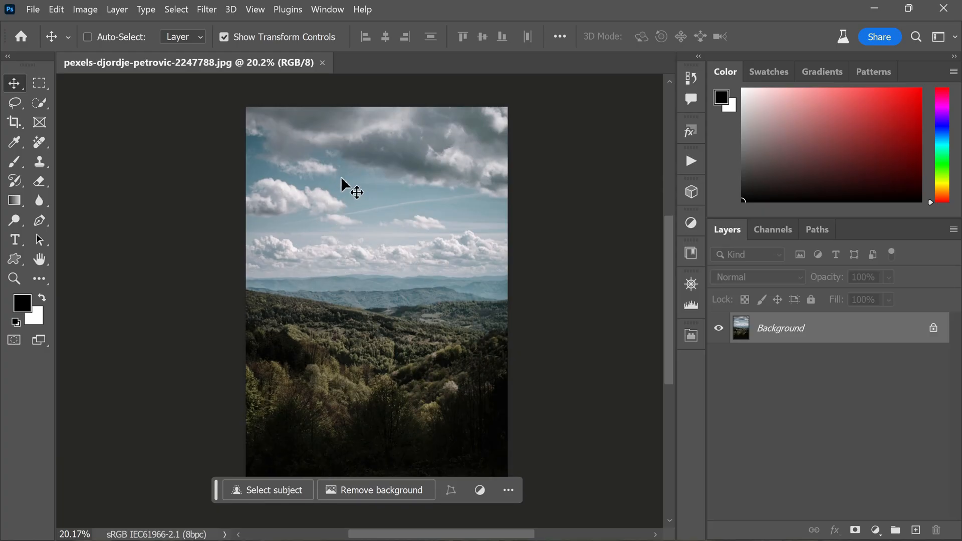
{"action": "mouse_move", "coordinate": [355, 214]}
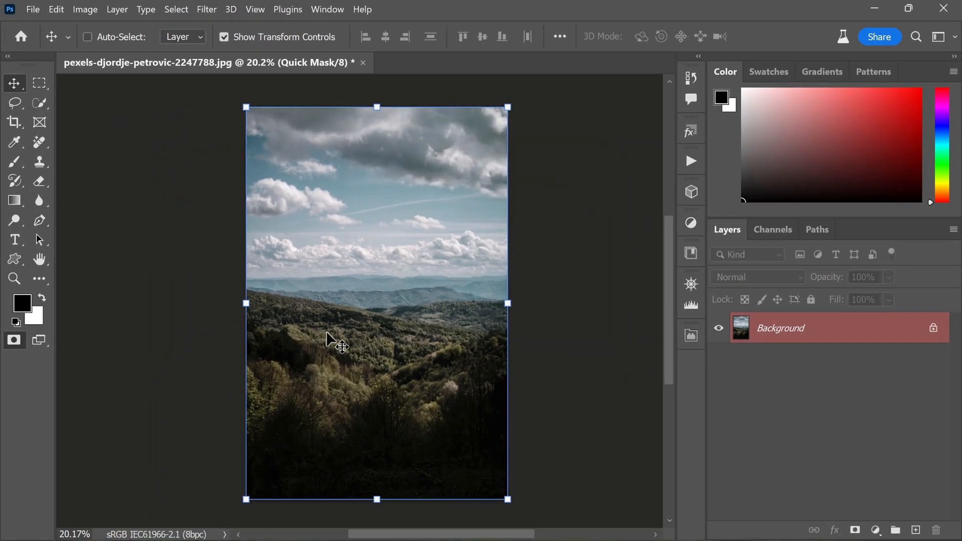
{"action": "mouse_move", "coordinate": [344, 368]}
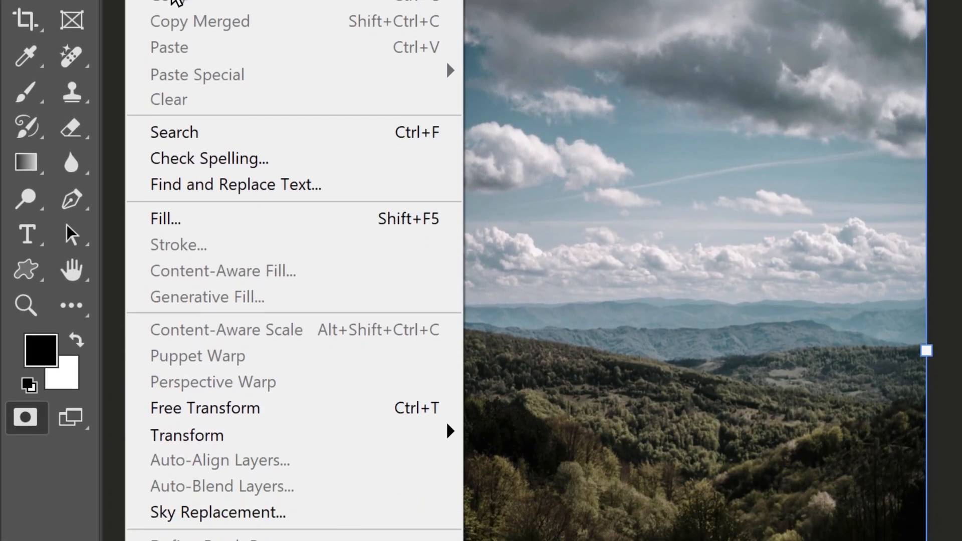
- Look at the Fill dialog's custom colour option, then cancel without filling
{"action": "left_click", "coordinate": [165, 220]}
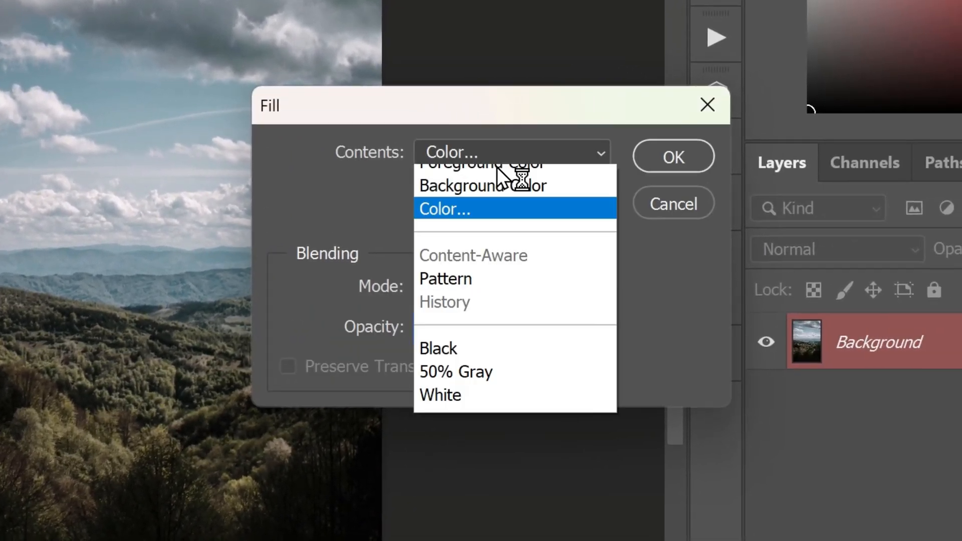
{"action": "left_click", "coordinate": [444, 209]}
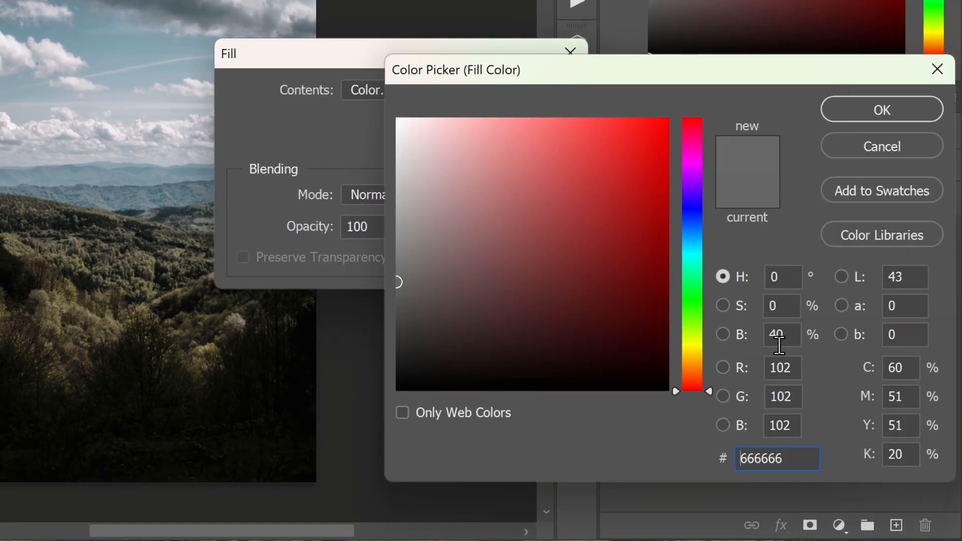
{"action": "left_click", "coordinate": [882, 109]}
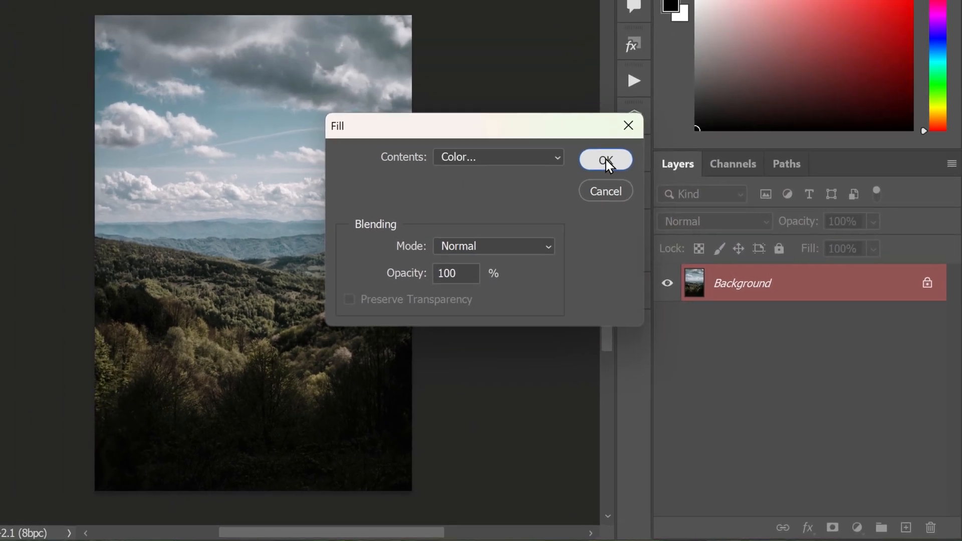
{"action": "left_click", "coordinate": [605, 160]}
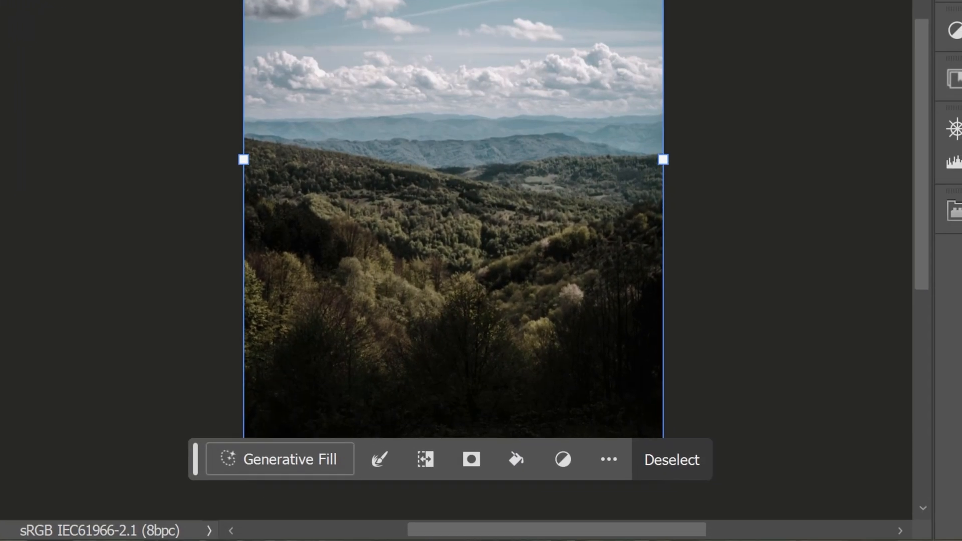
{"action": "mouse_move", "coordinate": [310, 463]}
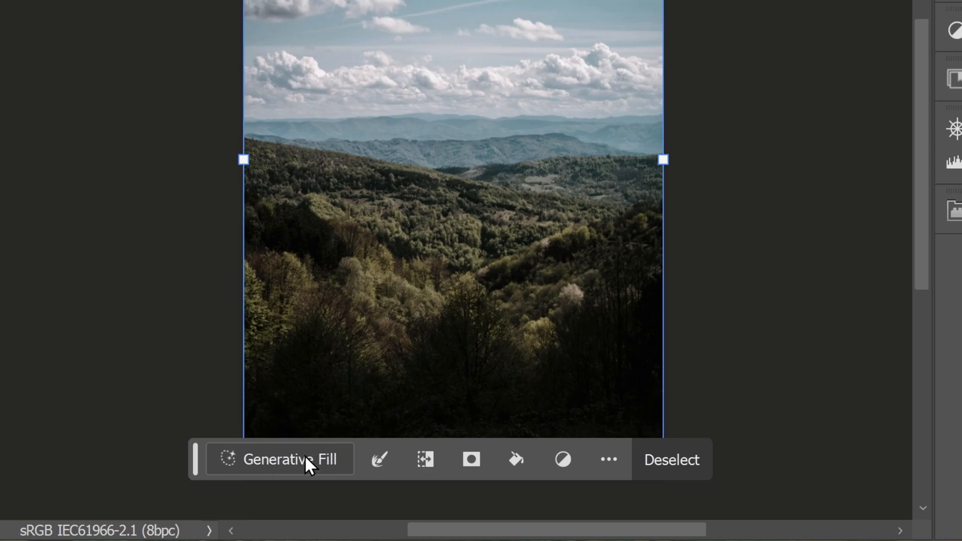
- Run Generative Fill on the selection with the prompt 'long exposure cinematic sky'
{"action": "left_click", "coordinate": [280, 460]}
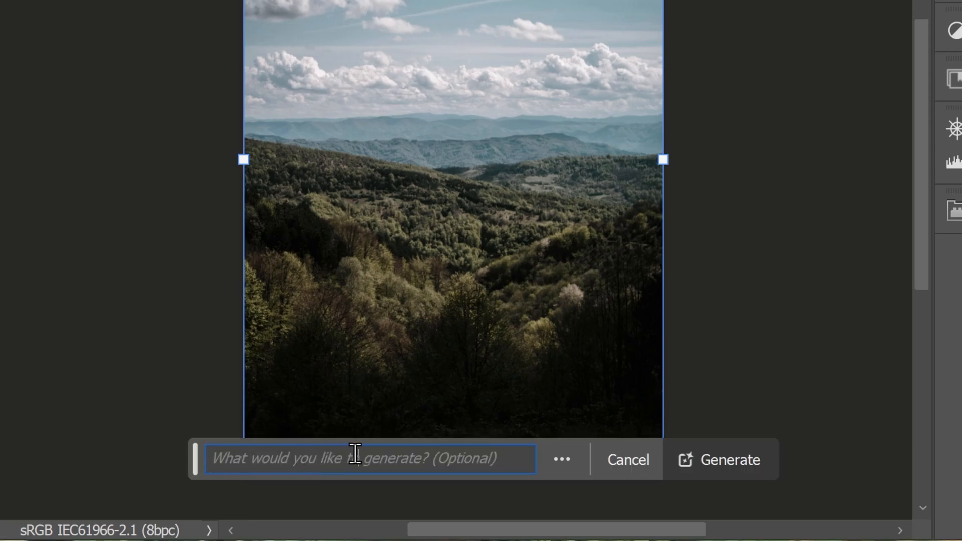
{"action": "left_click", "coordinate": [368, 459]}
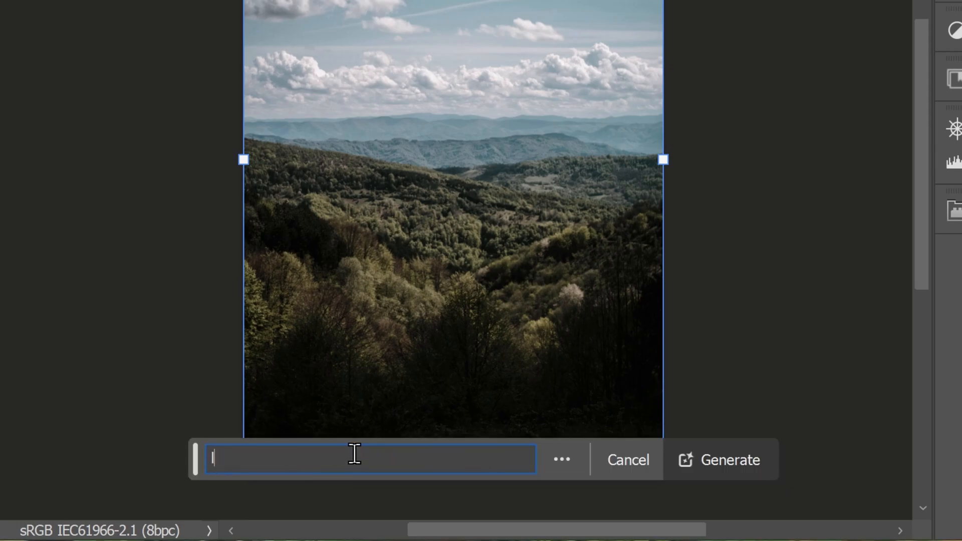
{"action": "type", "text": "long exp"}
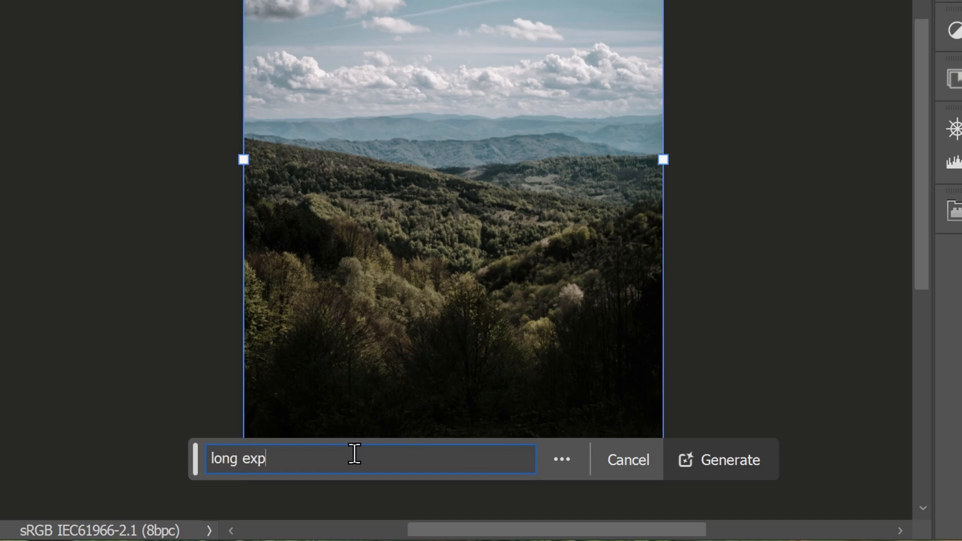
{"action": "type", "text": "osure cinem"}
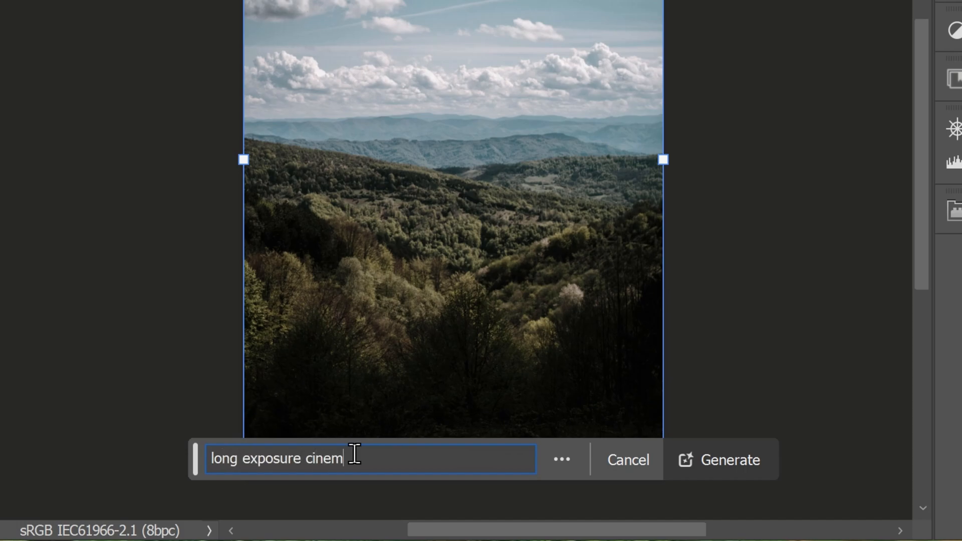
{"action": "type", "text": "atic sk"}
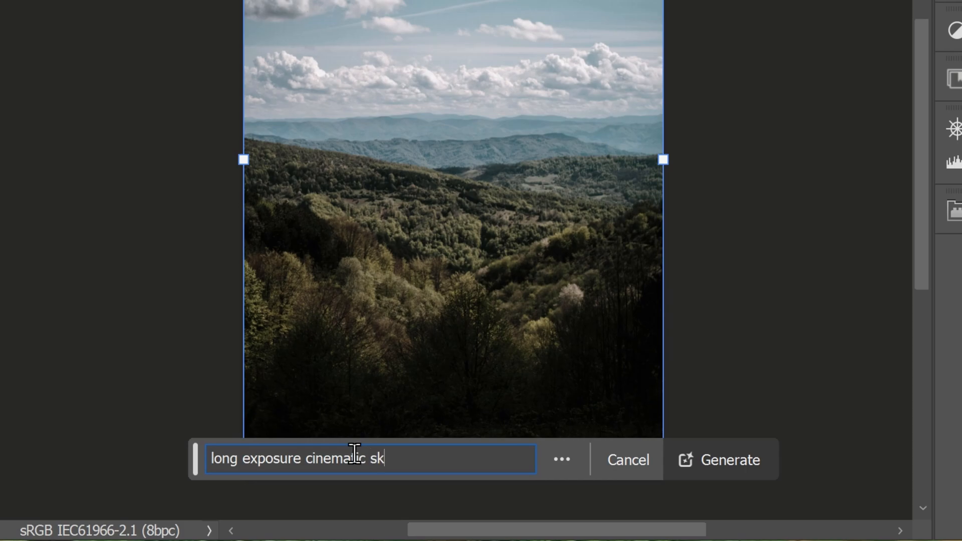
{"action": "type", "text": "y"}
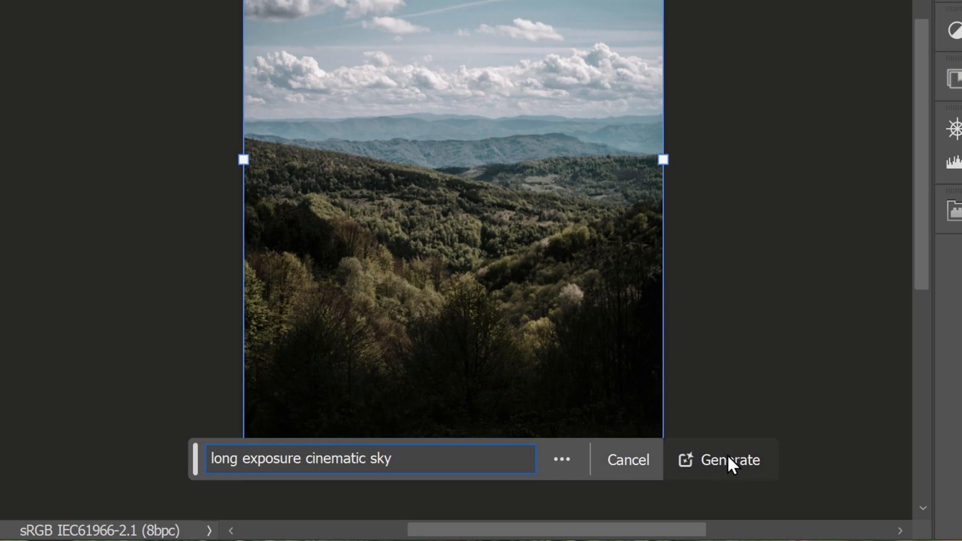
{"action": "left_click", "coordinate": [729, 460]}
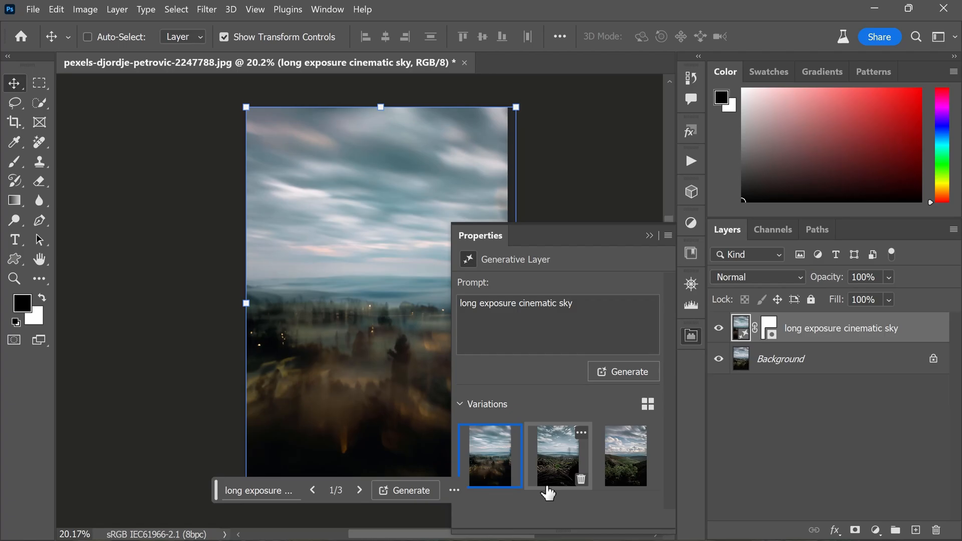
{"action": "mouse_move", "coordinate": [554, 457]}
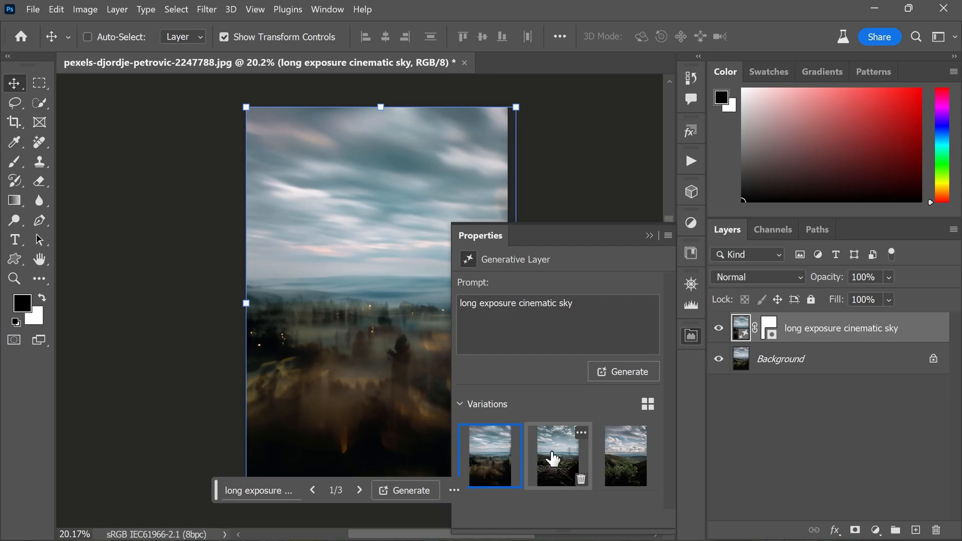
- Preview the three generated variations, then generate more from the same prompt
{"action": "left_click", "coordinate": [557, 455]}
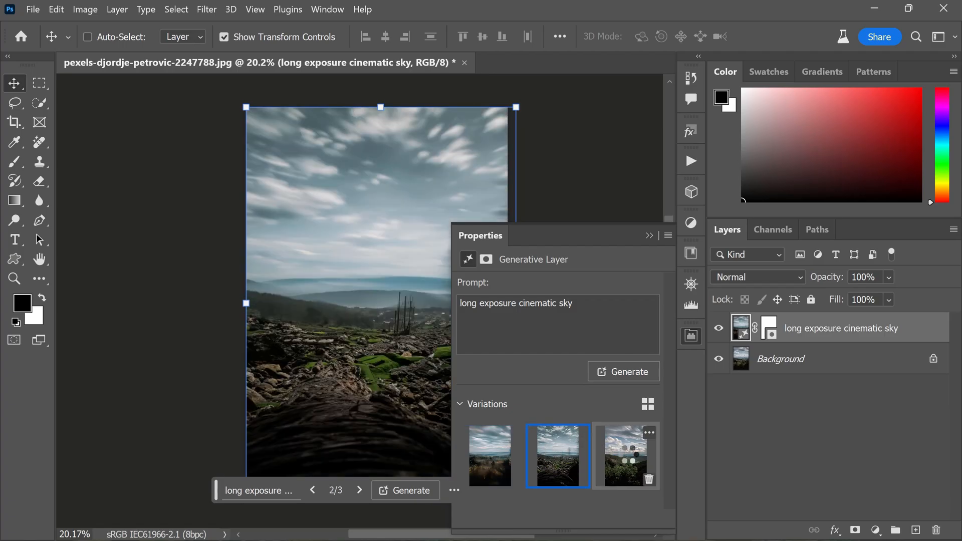
{"action": "left_click", "coordinate": [626, 456]}
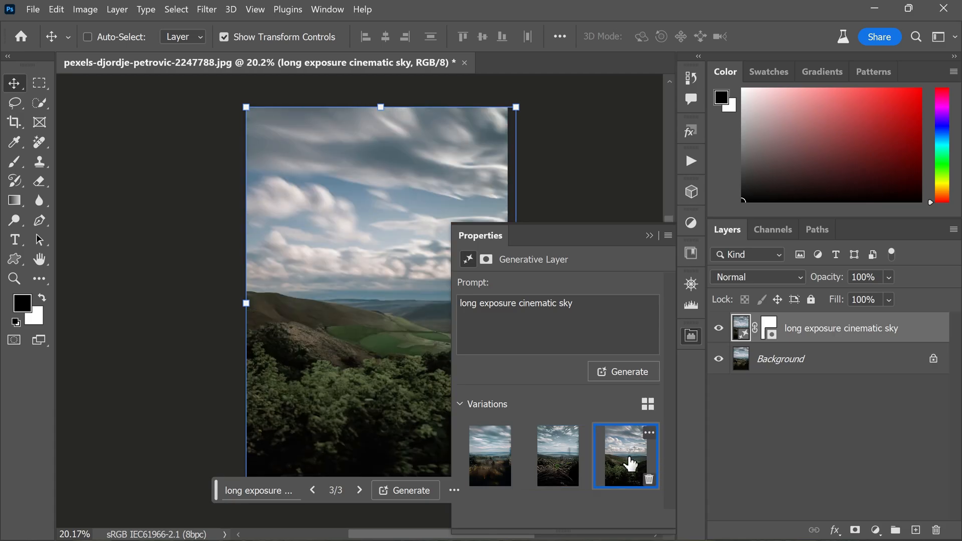
{"action": "left_click", "coordinate": [490, 455]}
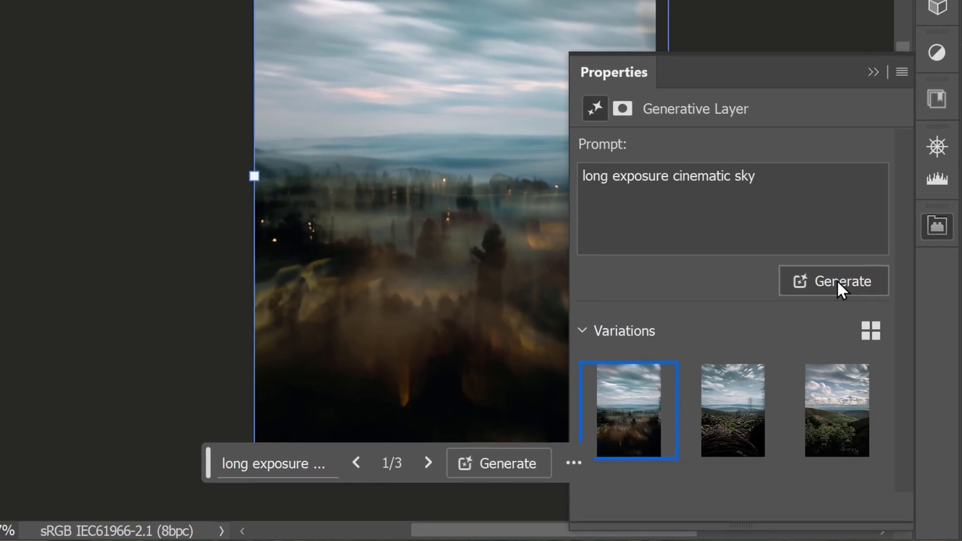
{"action": "left_click", "coordinate": [833, 281]}
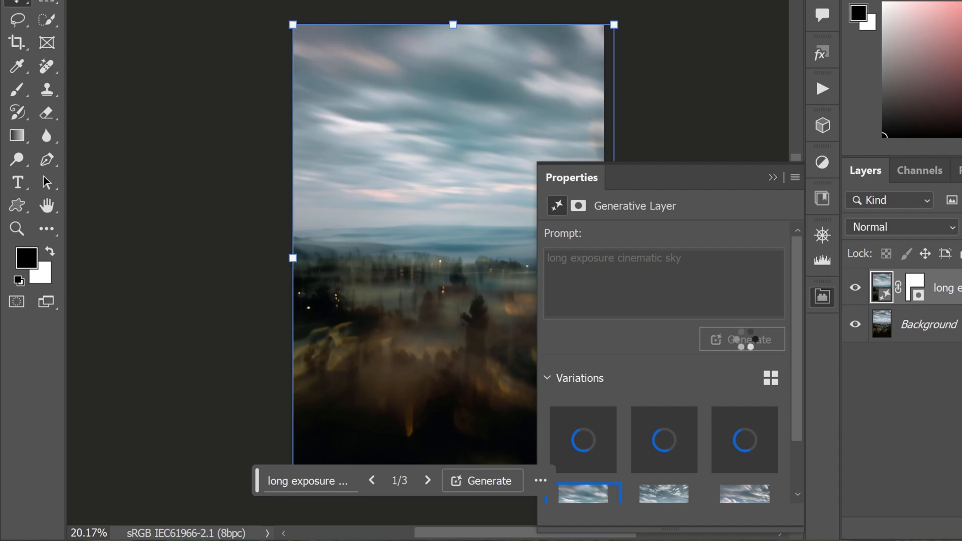
- Settle on the softly streaked second variation and collapse the Properties panel
{"action": "left_click", "coordinate": [742, 339]}
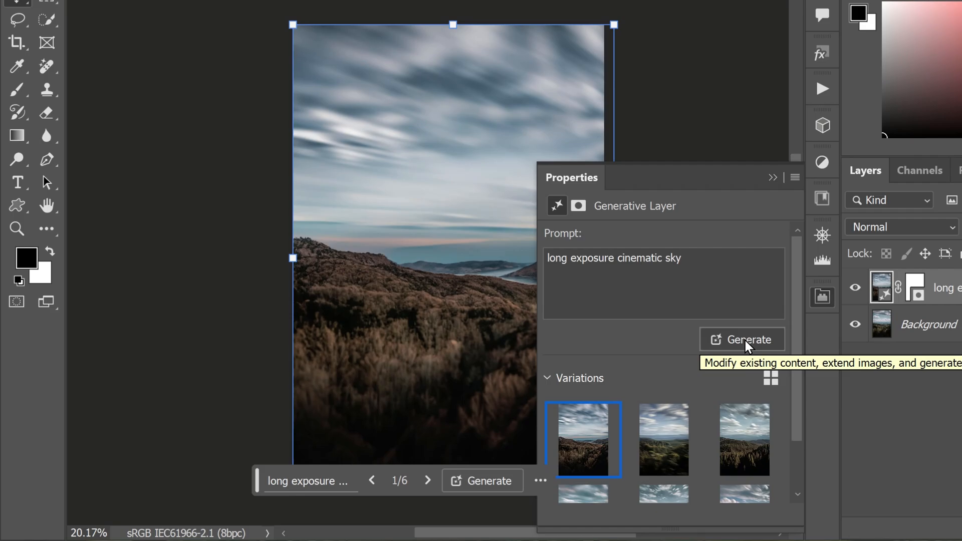
{"action": "left_click", "coordinate": [663, 439]}
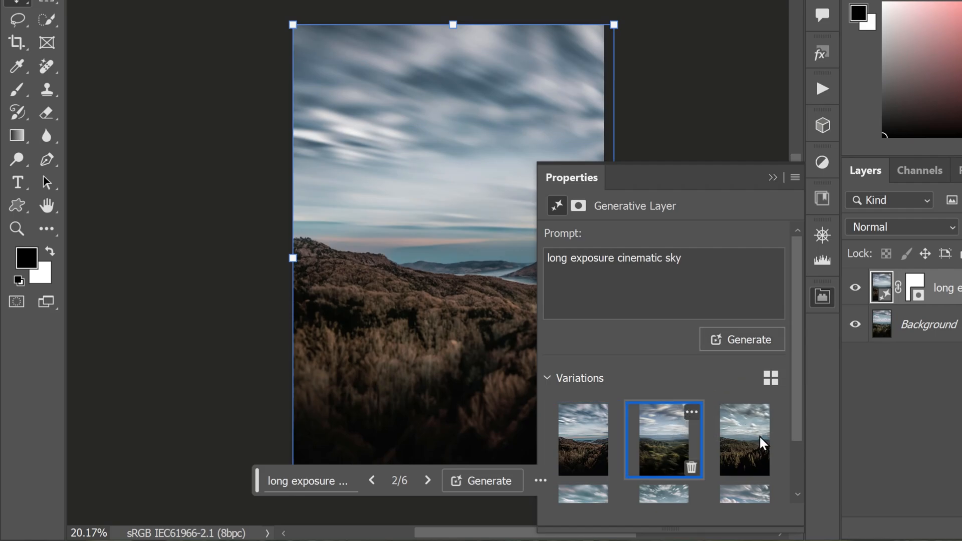
{"action": "left_click", "coordinate": [744, 439]}
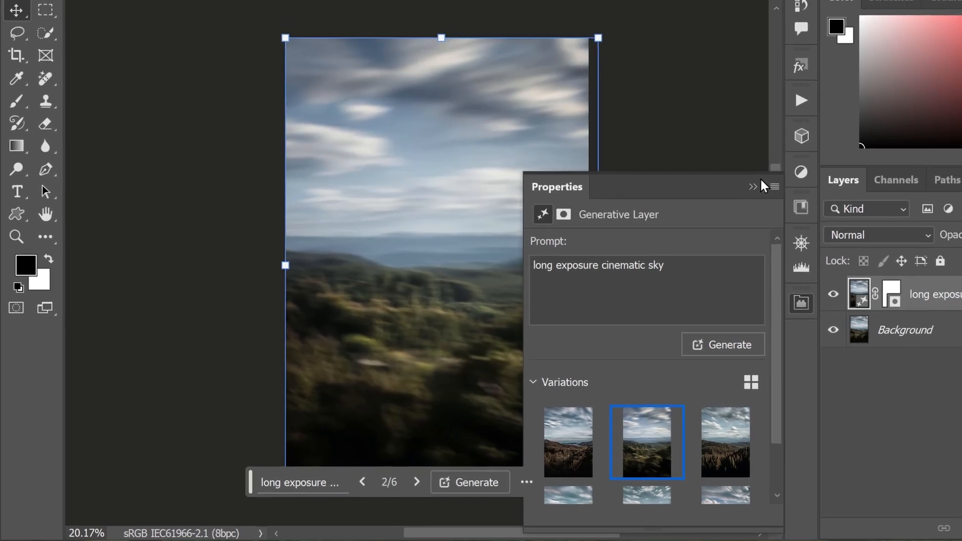
{"action": "left_click", "coordinate": [754, 186]}
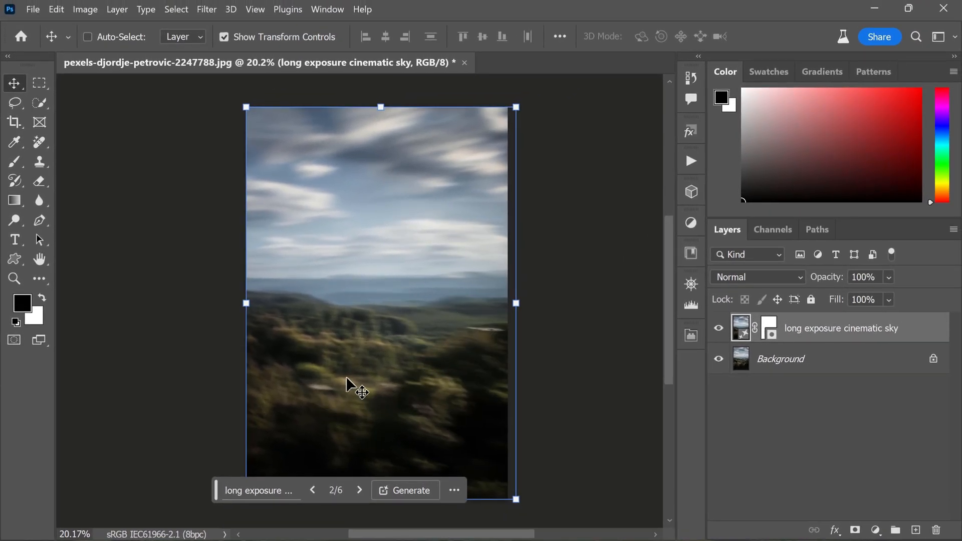
{"action": "mouse_move", "coordinate": [381, 262]}
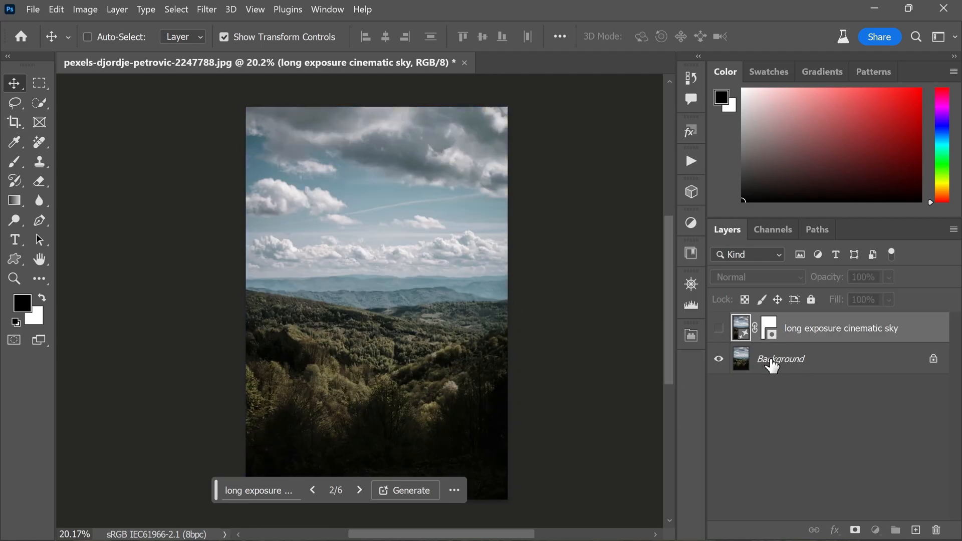
- Compare the generated streaked sky against the sharp original hills, then apply the fourth of six variations
{"action": "left_click", "coordinate": [177, 9]}
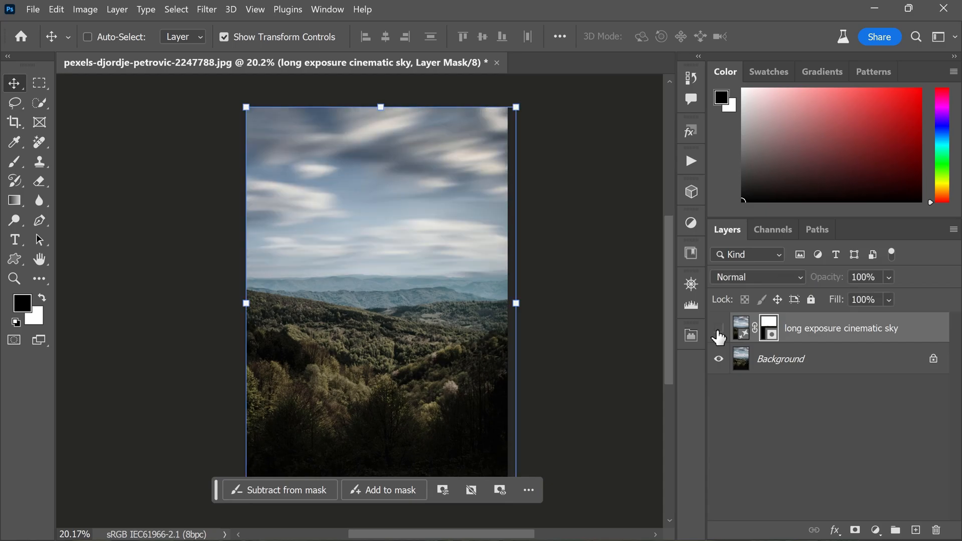
{"action": "left_click", "coordinate": [718, 328]}
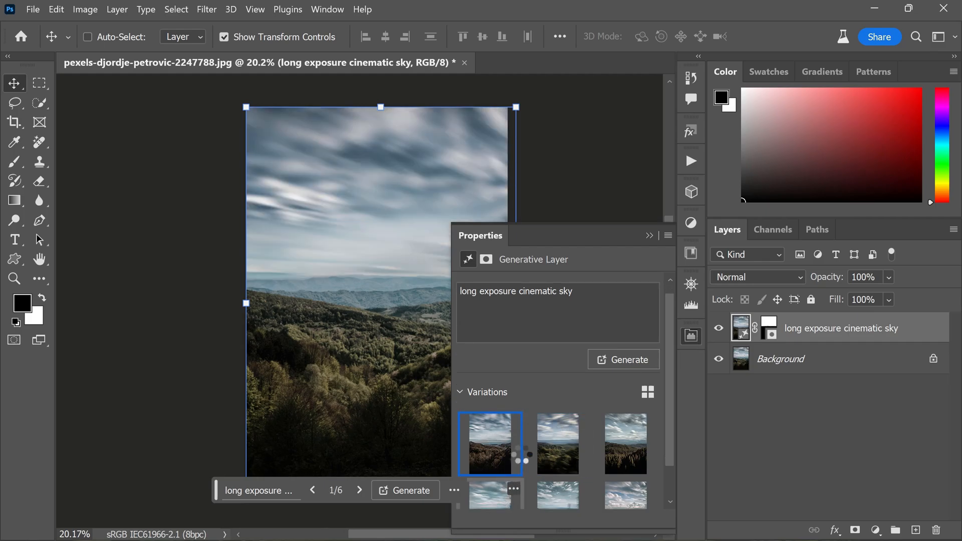
{"action": "left_click", "coordinate": [490, 489]}
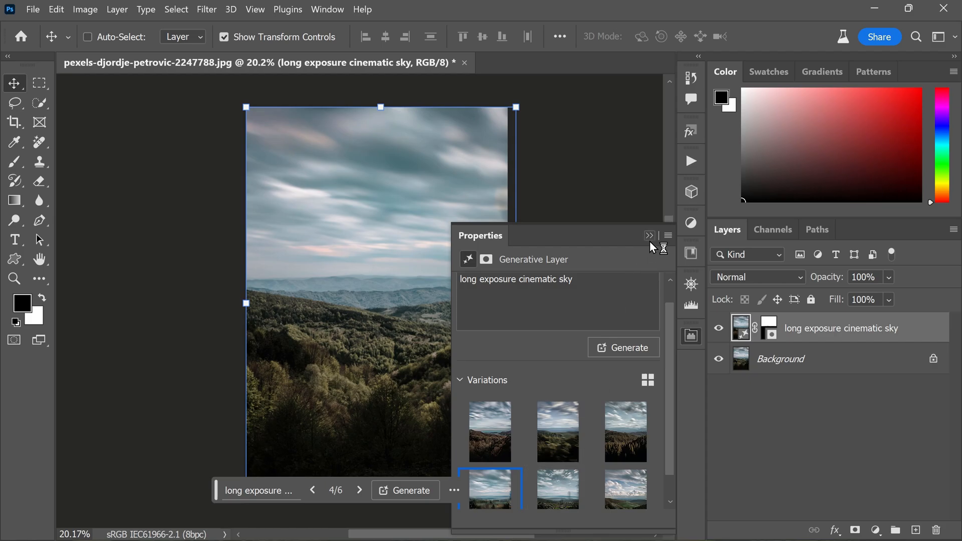